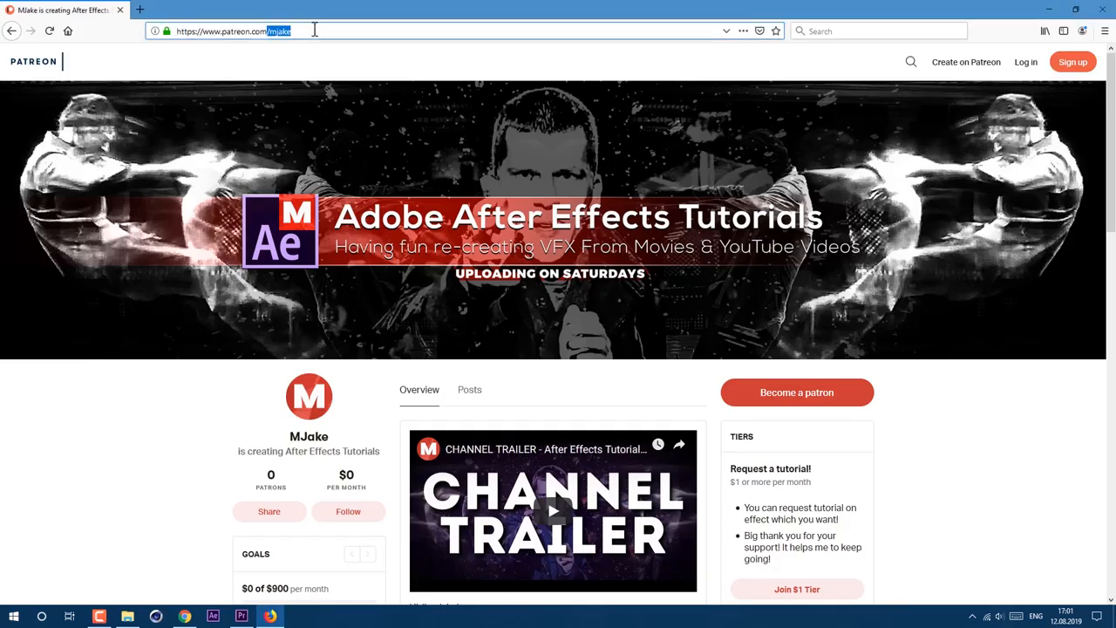
Step: Scroll through the web page, briefly highlighting the perk about names in credits
scroll(down, 3)
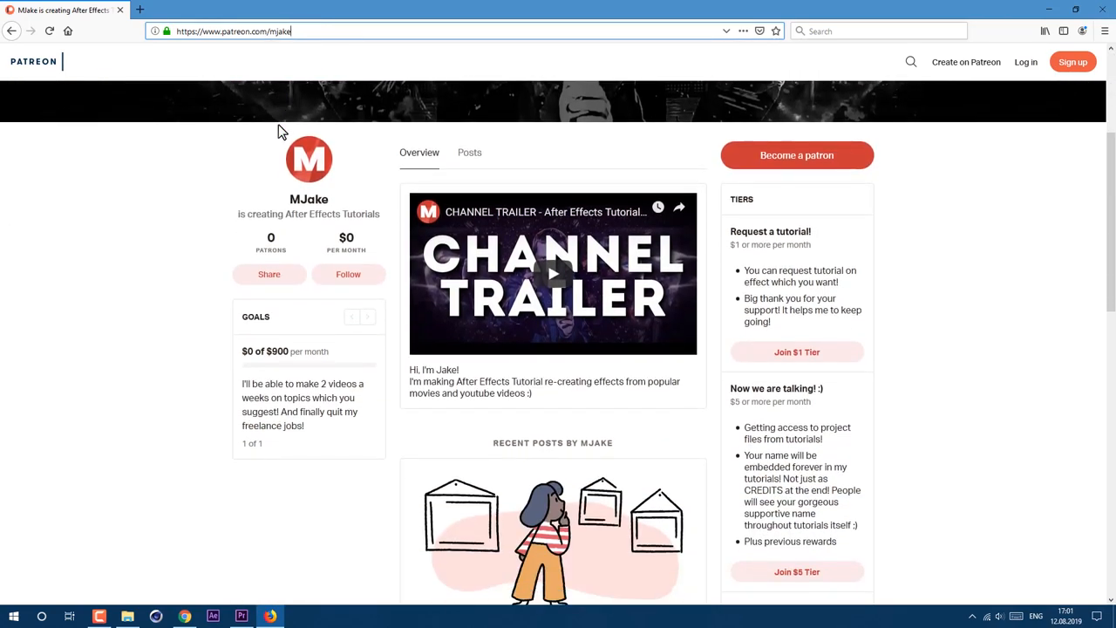
scroll(down, 3)
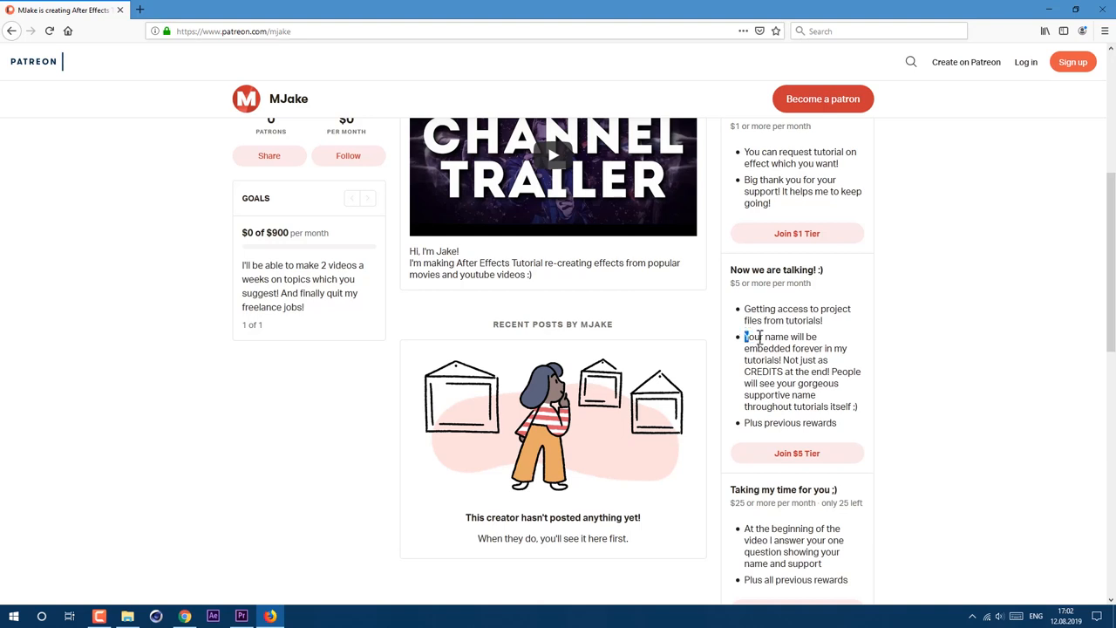
drag(745, 336, 833, 399)
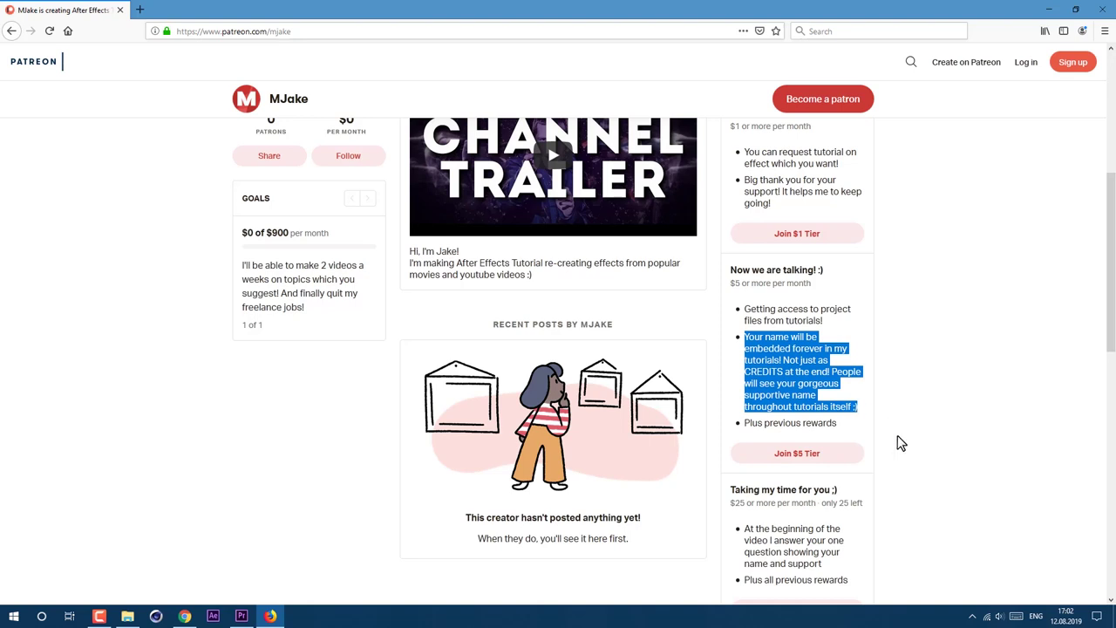
click(901, 441)
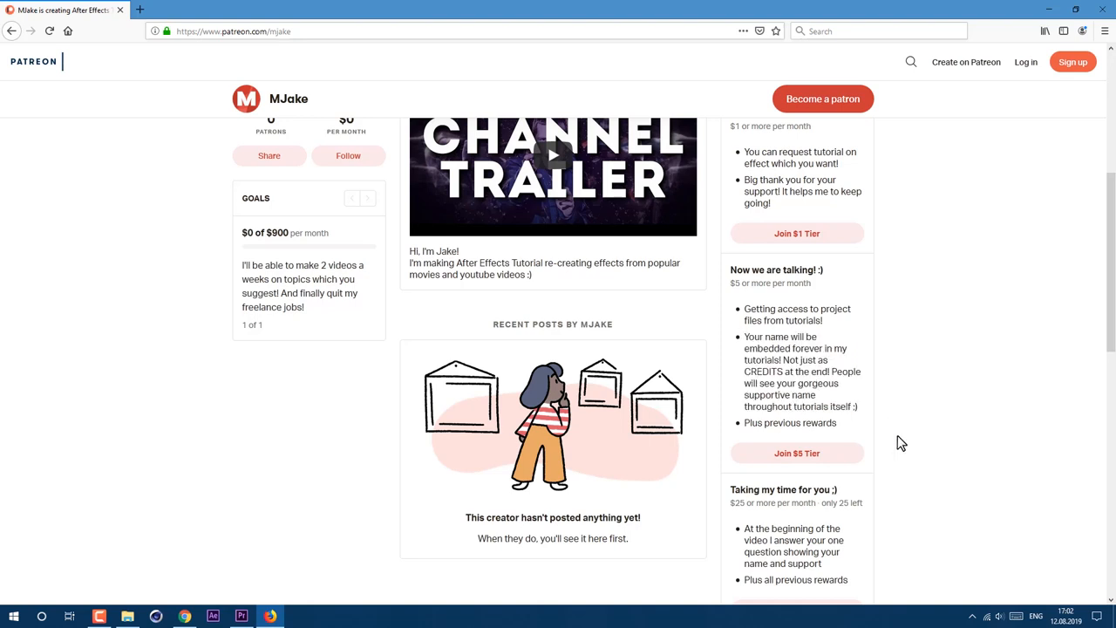
scroll(down, 3)
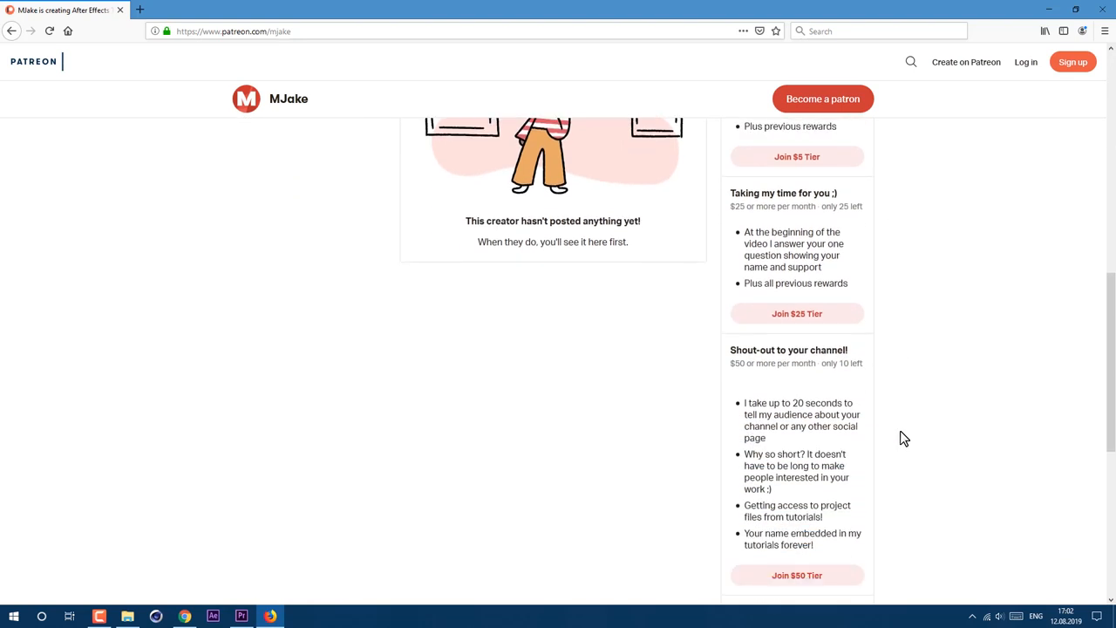
scroll(down, 3)
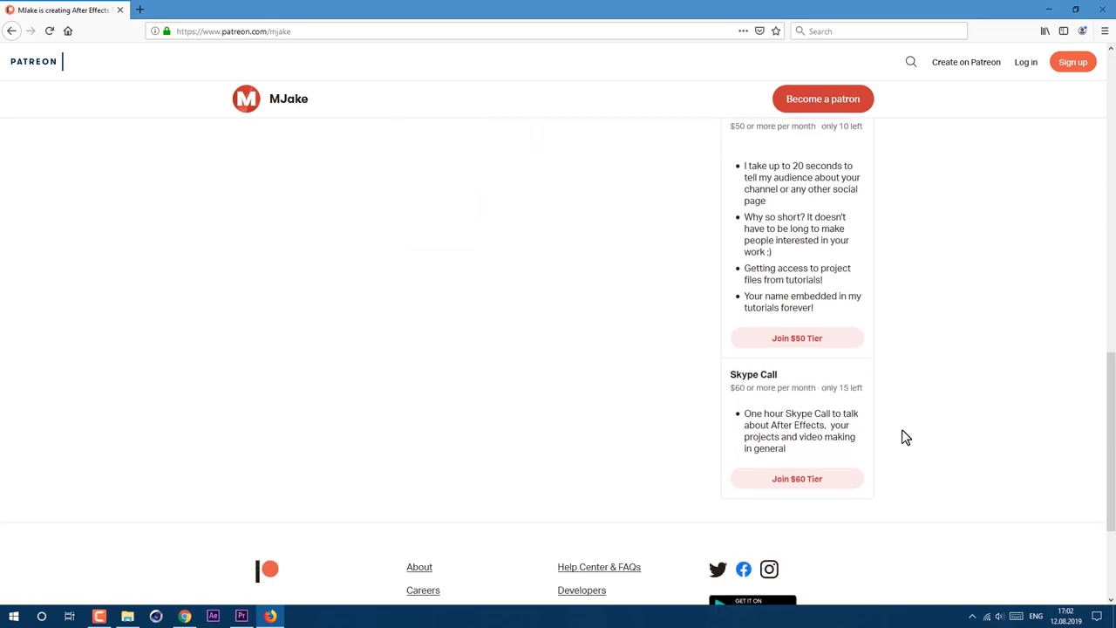
scroll(up, 3)
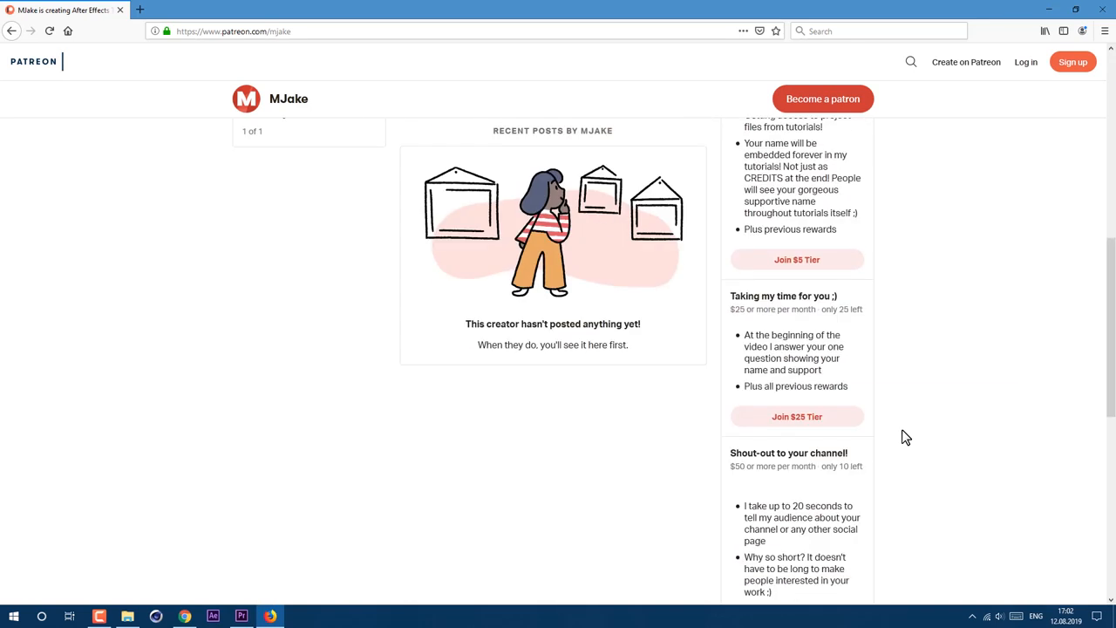
scroll(up, 3)
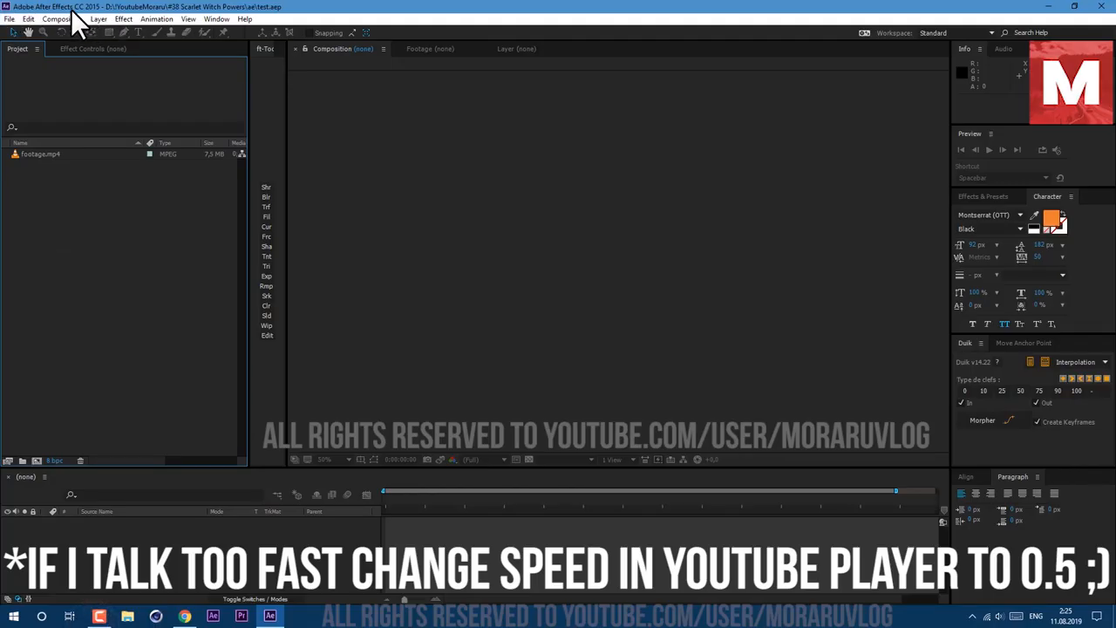
Step: Create a comp from footage.mp4, duplicate the layer and trim the copy to start at 1 second
click(39, 155)
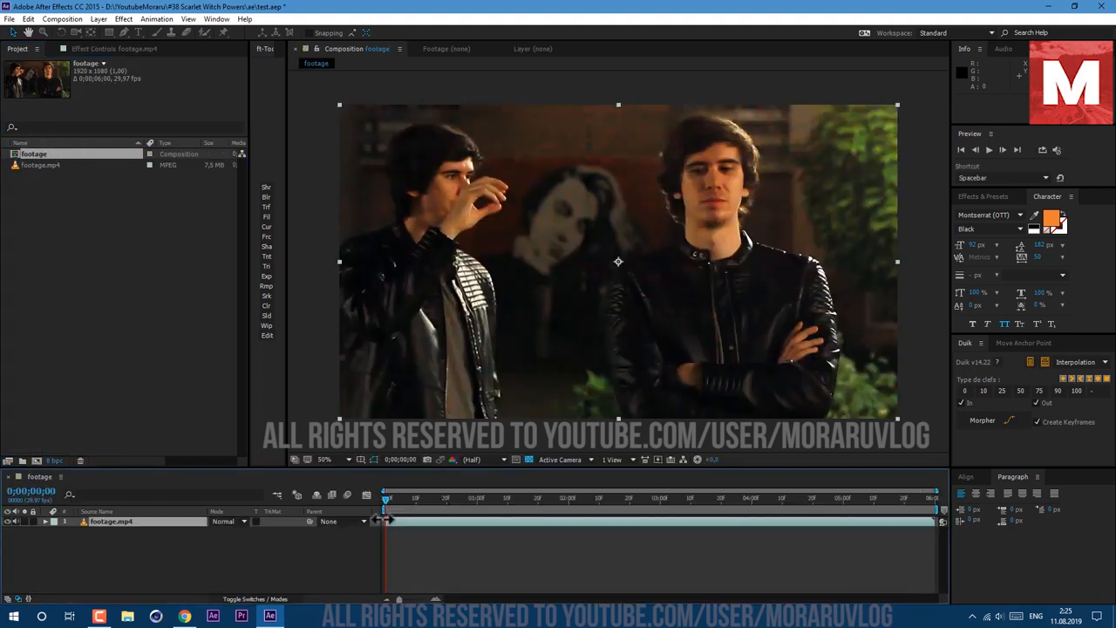
click(112, 522)
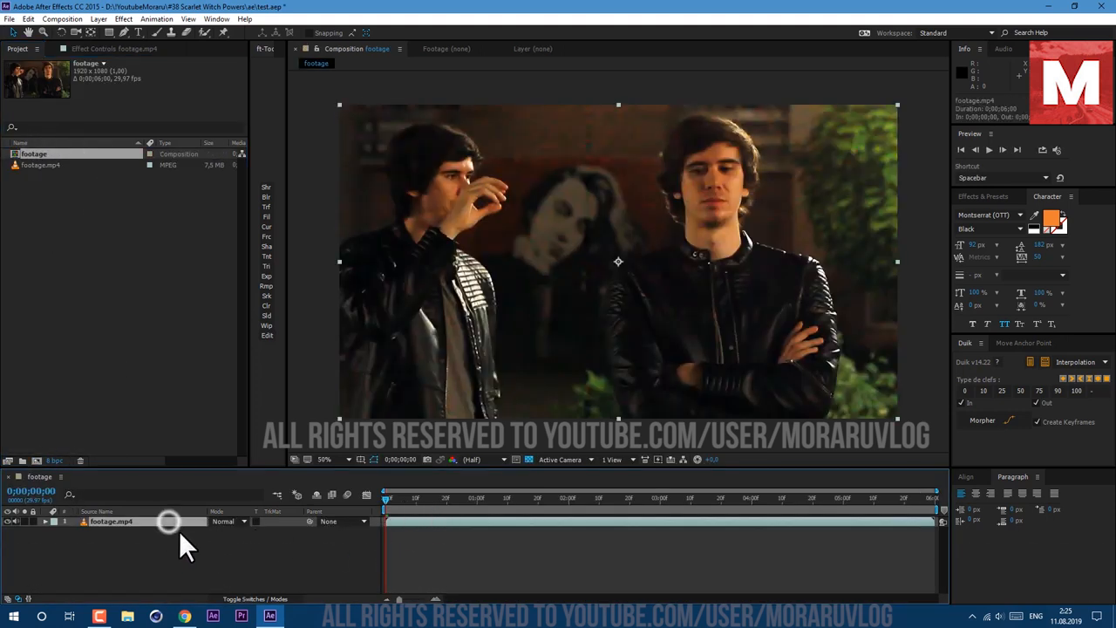
click(30, 18)
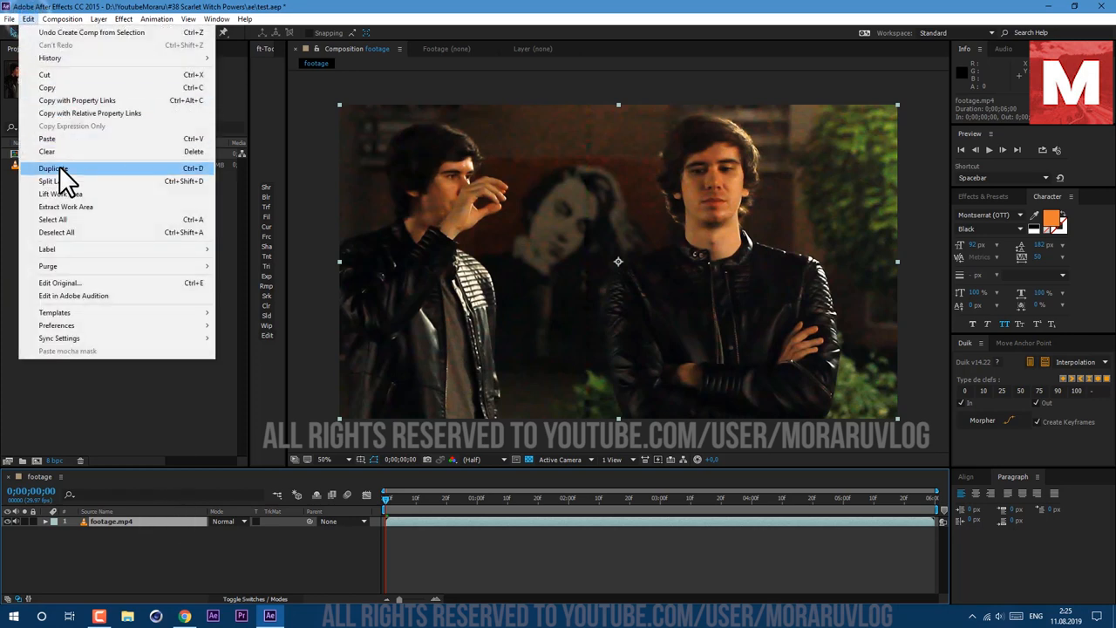
click(50, 166)
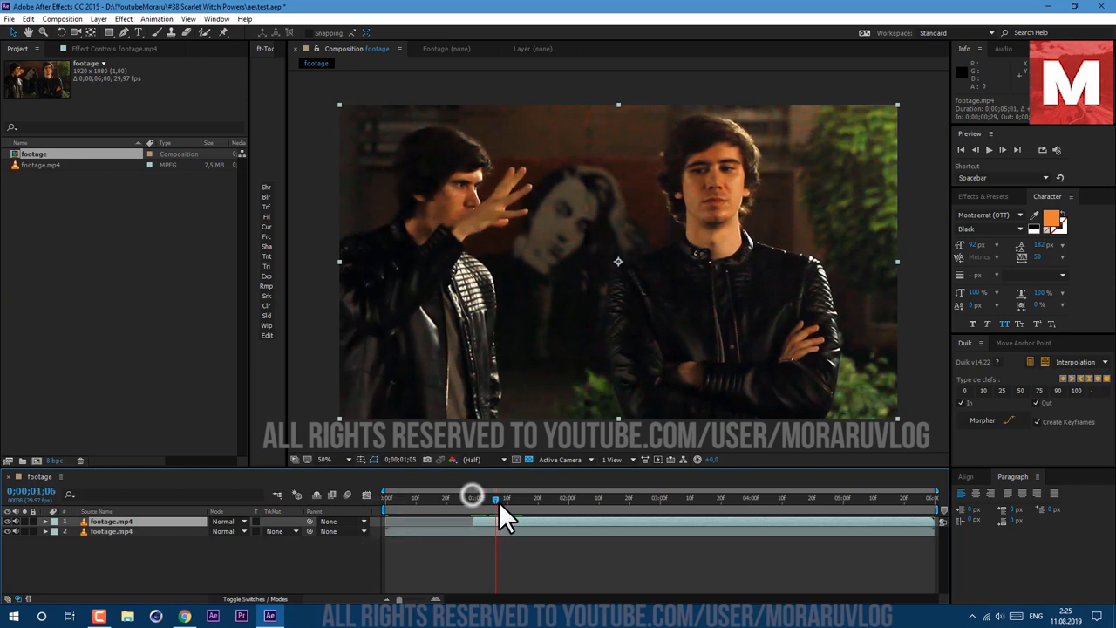
drag(474, 497, 724, 497)
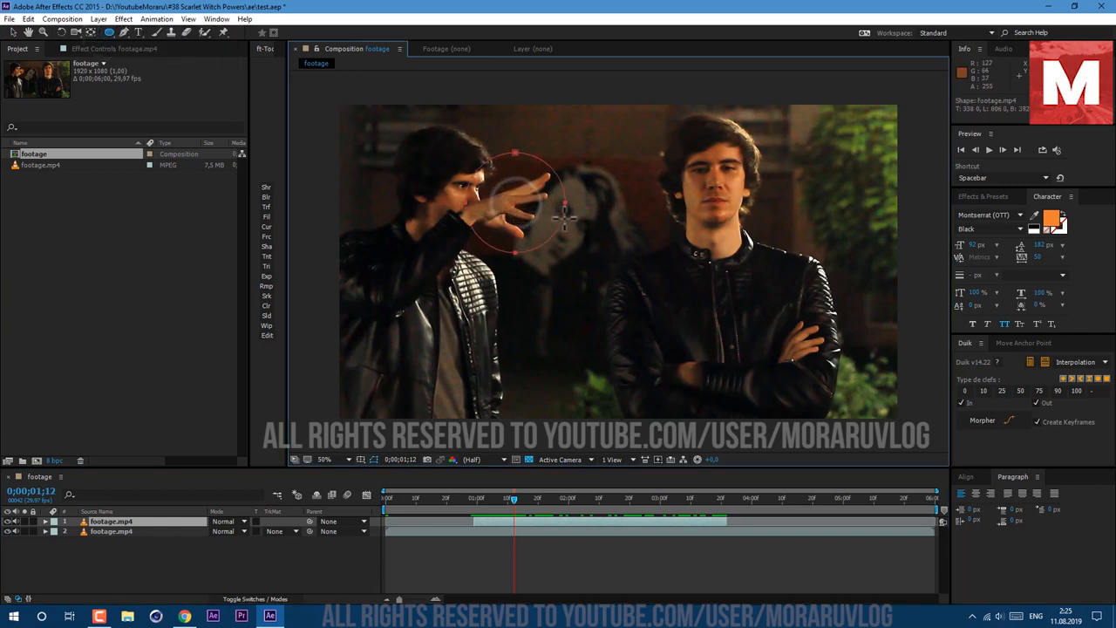
Step: Adjust the elliptical mask around the raised hand on the top footage layer
click(45, 522)
text(matt)
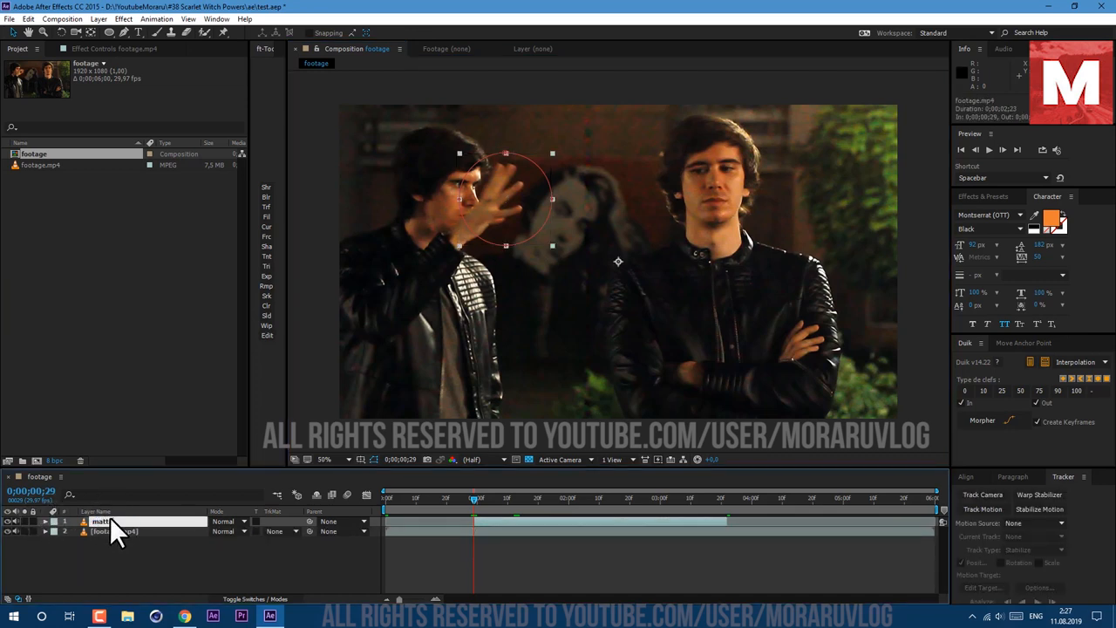
Step: Apply Color Correction > Curves to the matte layer so the hand glows orange
click(128, 20)
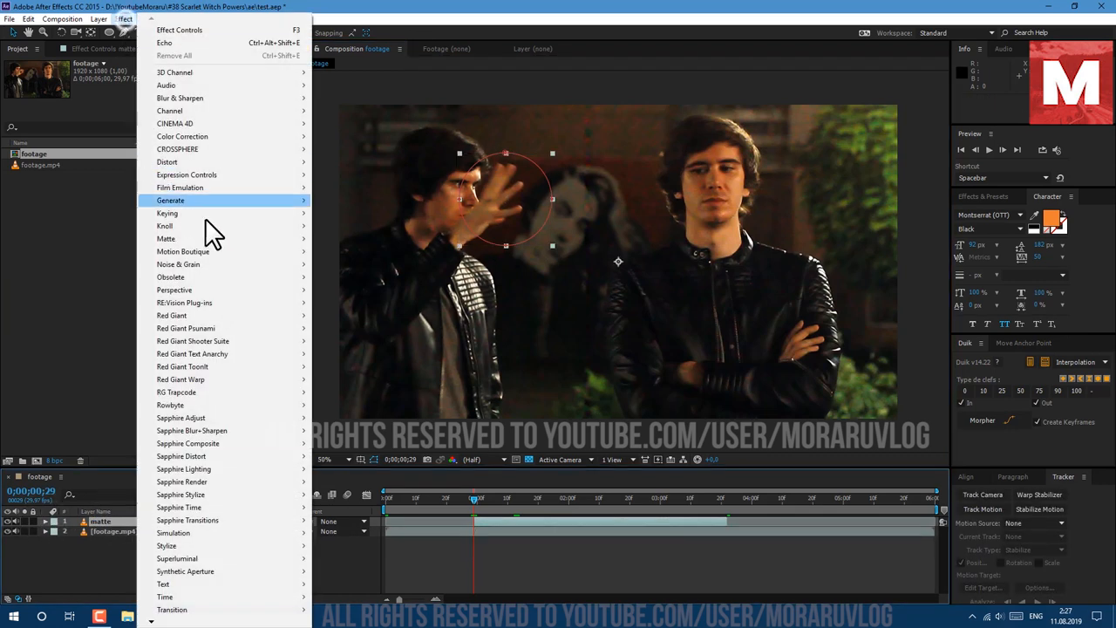
mouse_move(182, 136)
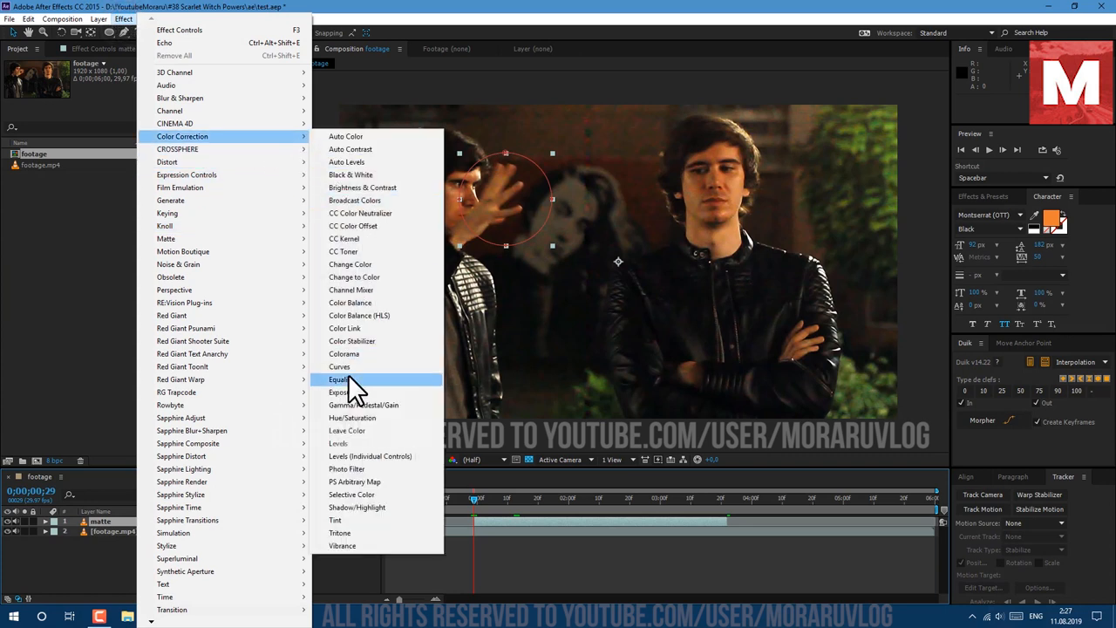
click(339, 366)
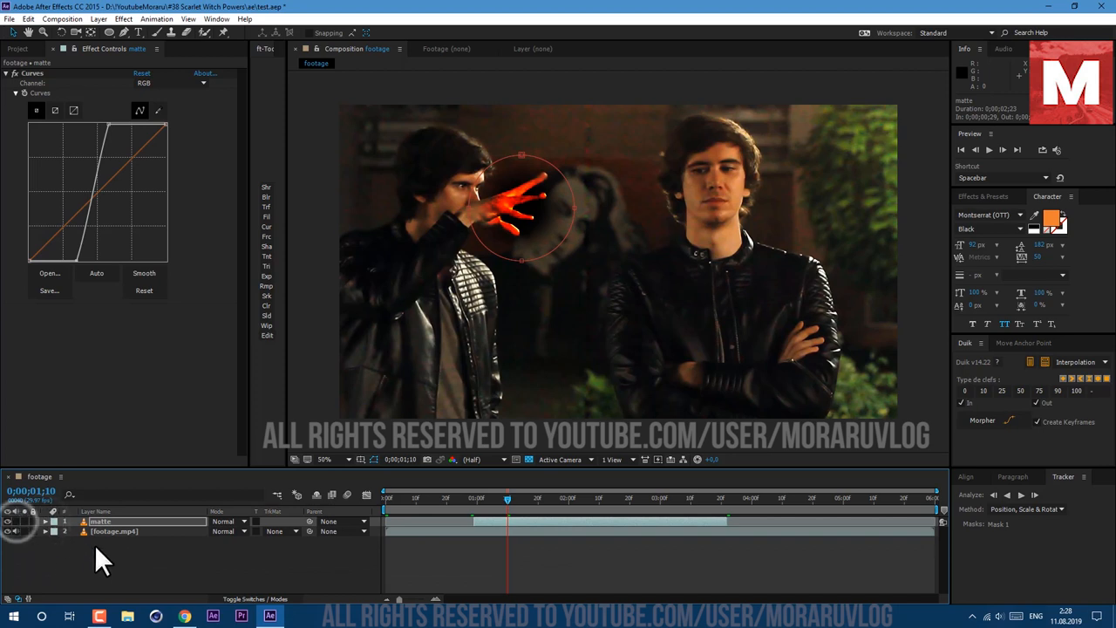
Step: Duplicate the matte as 'fingers' with a Luma track matte and a gentler Curves shape
click(38, 18)
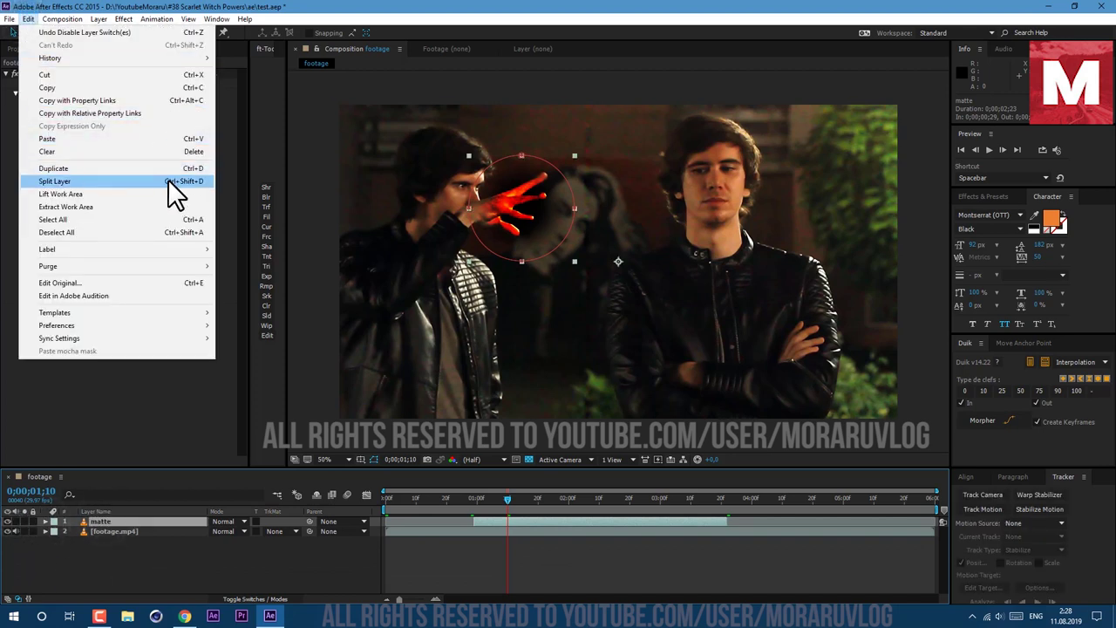
click(54, 180)
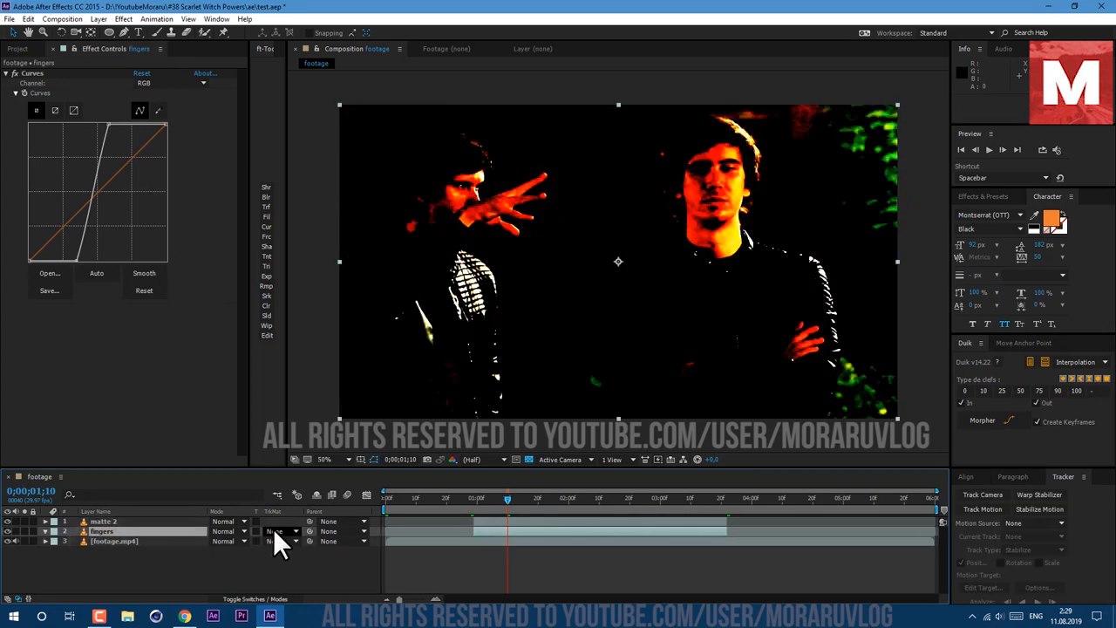
click(279, 531)
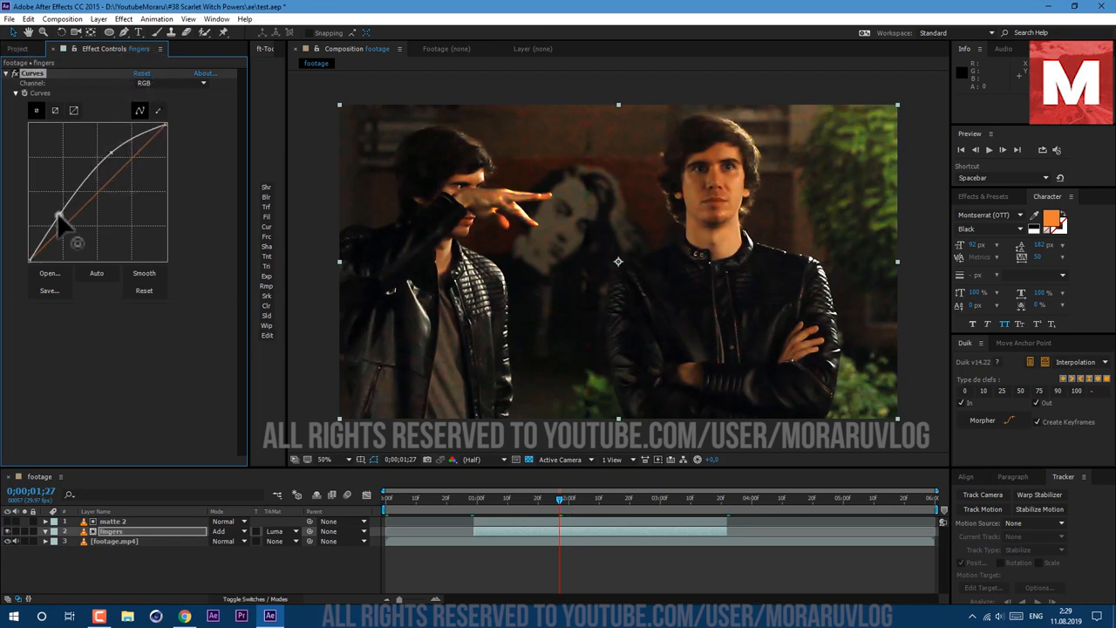
drag(61, 222, 113, 153)
text(vc)
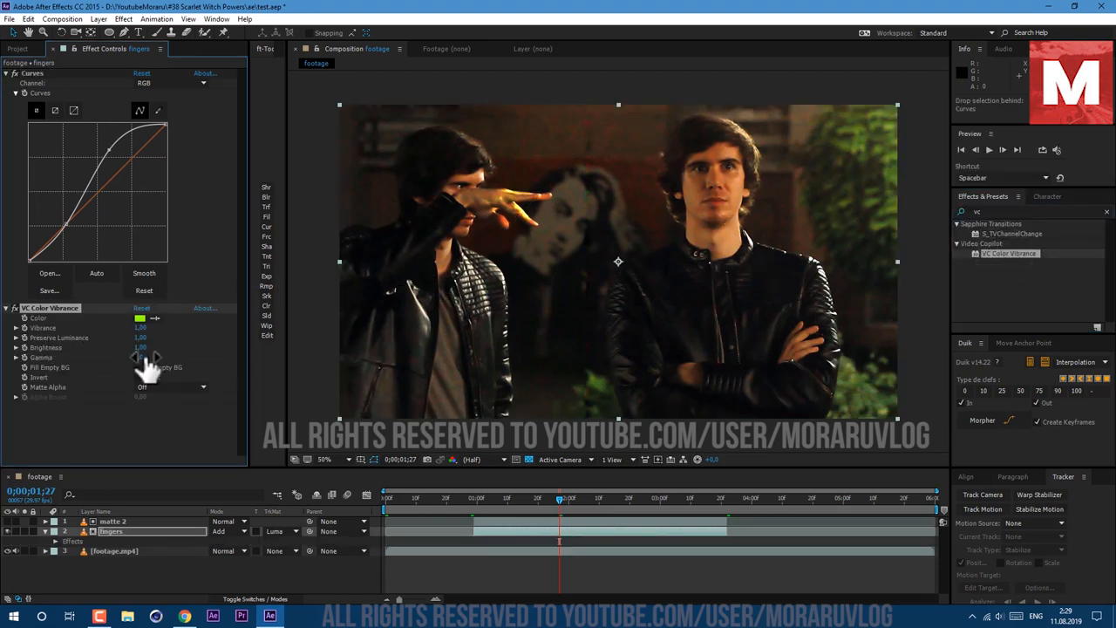
Step: Set the red vibrance tint and apply Fast Blur with Blurriness 10 to fingers
click(140, 317)
text(turb)
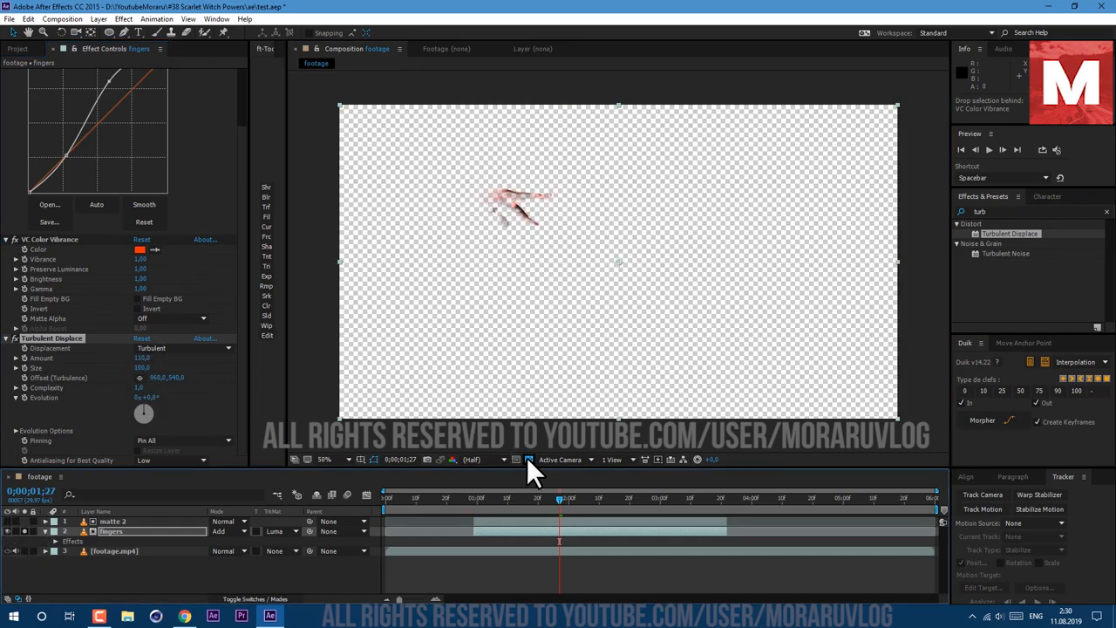
text(fast)
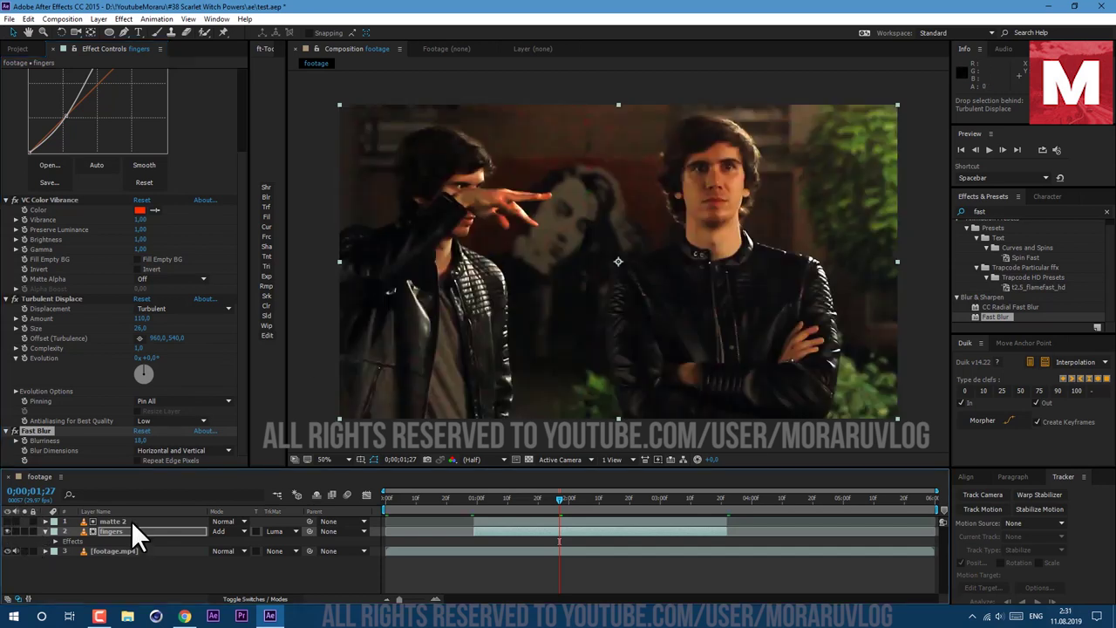
click(28, 18)
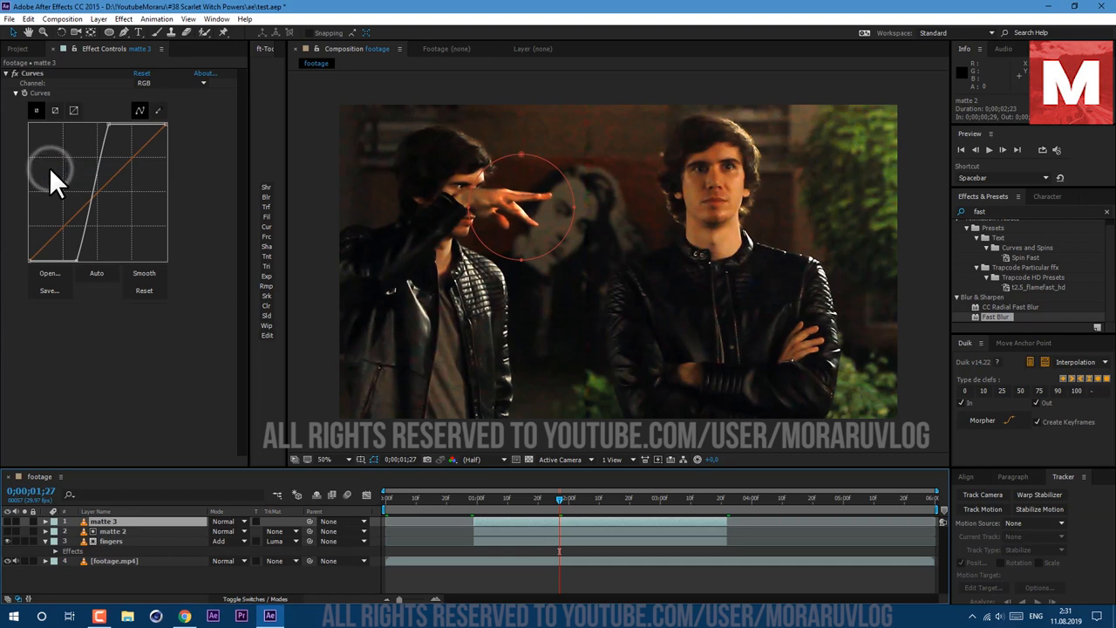
Step: Copy the fingers effects onto a 'matte 3' duplicate with Tint and Add blending
click(109, 541)
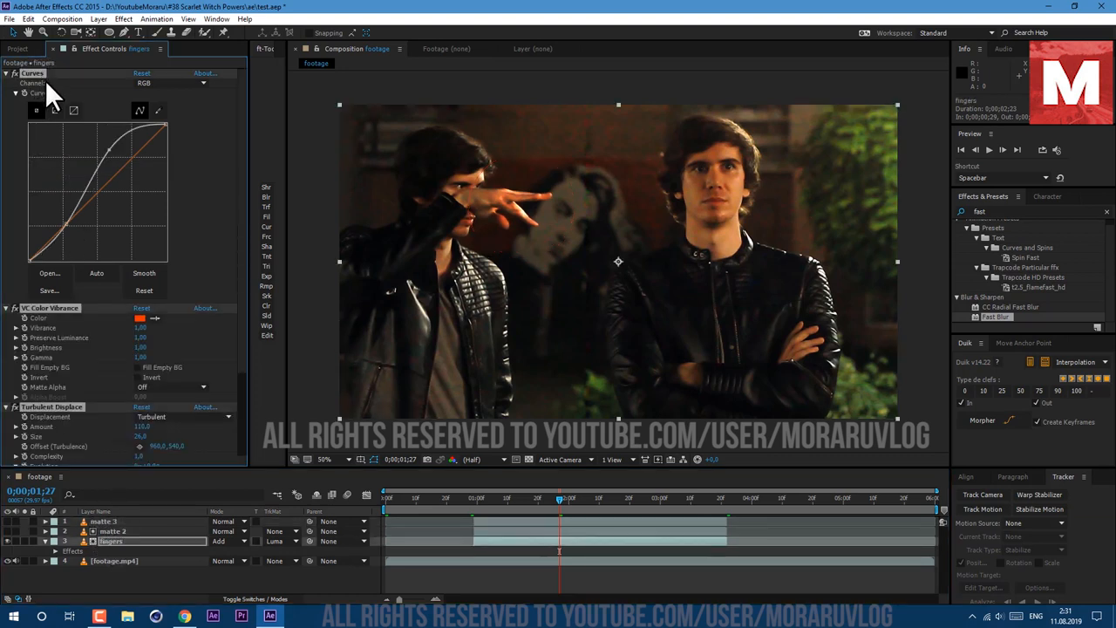
click(43, 19)
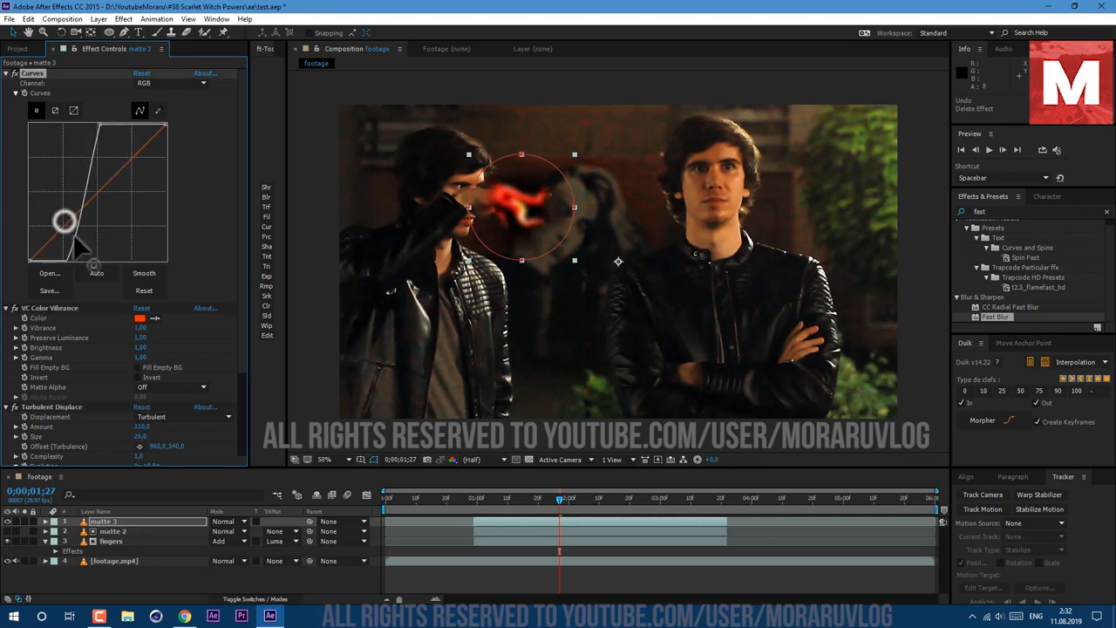
click(225, 521)
text(tint)
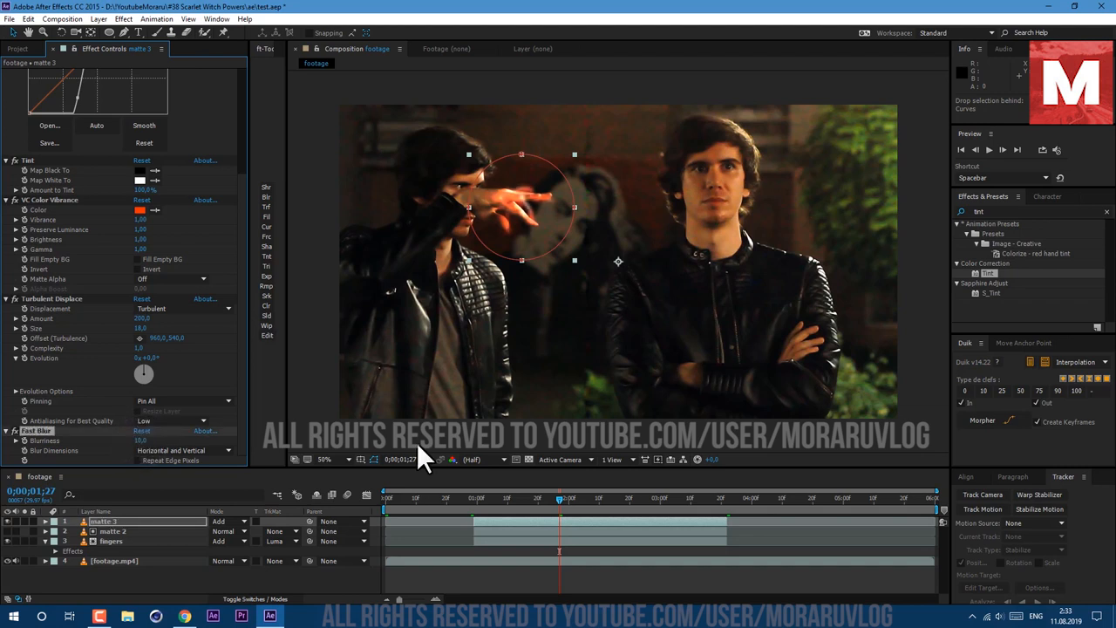
mouse_move(49, 386)
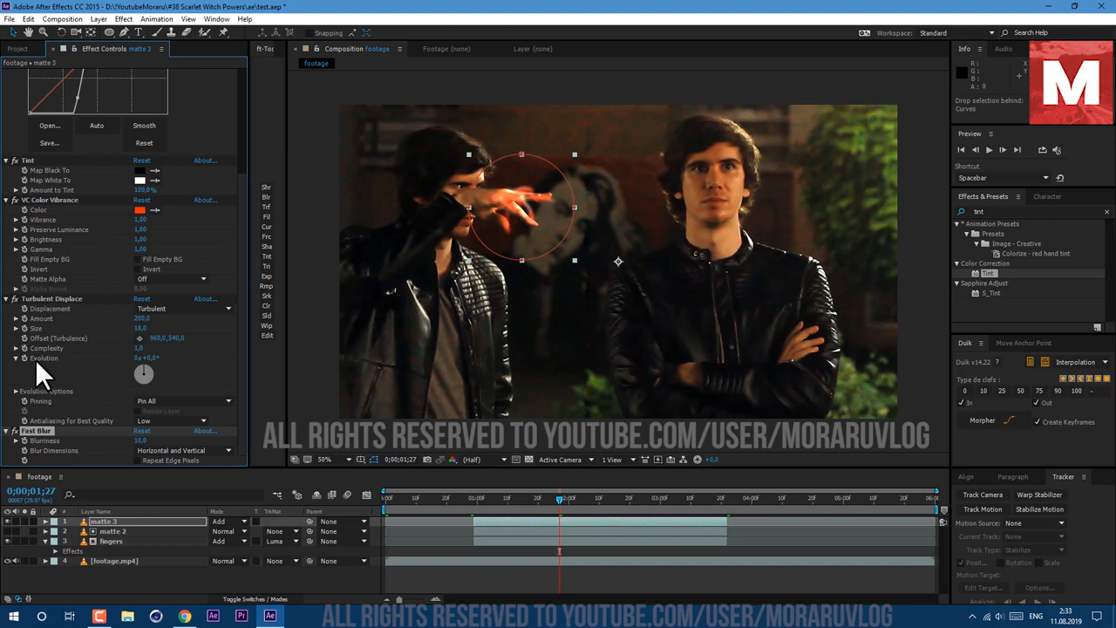
Step: Drive Turbulent Displace Evolution with a time*250 expression and scrub to preview the wisps
click(24, 357)
text(time*250)
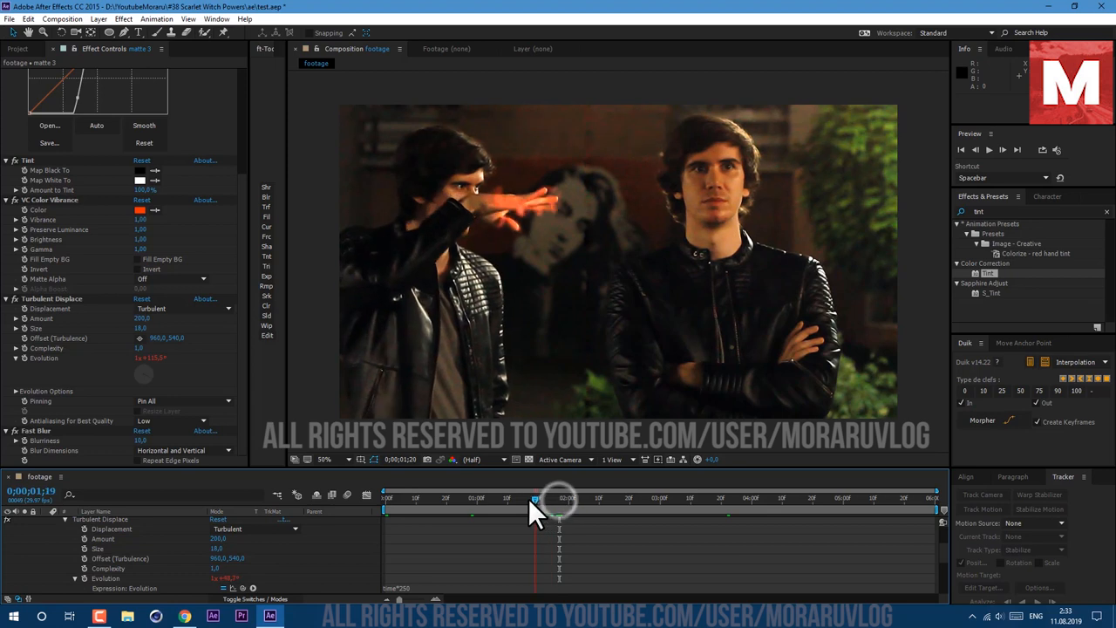
drag(536, 497, 575, 498)
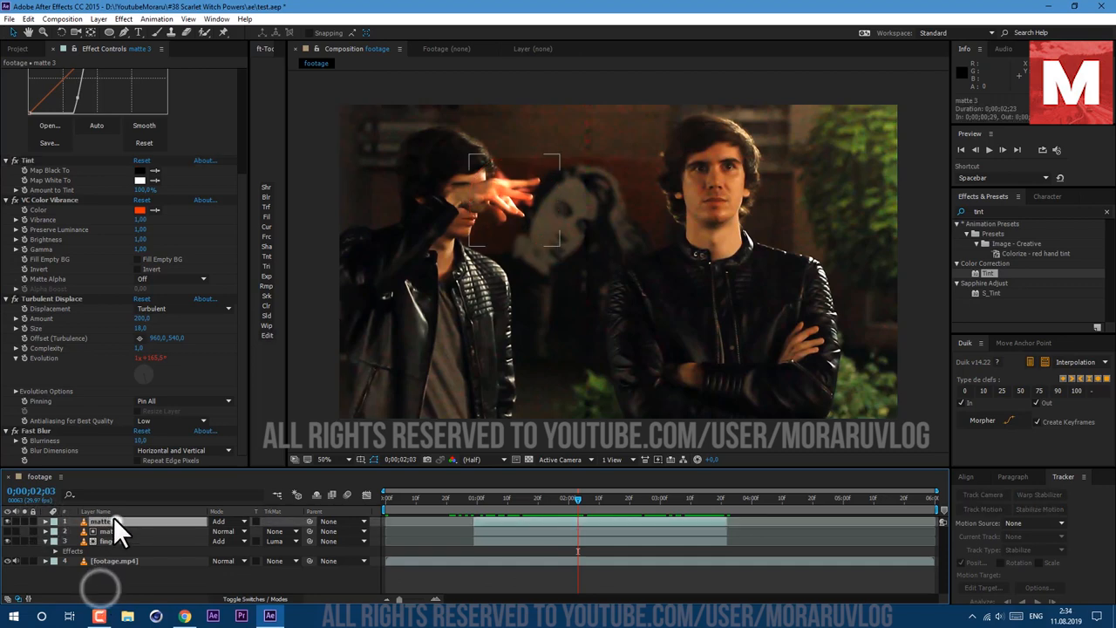
Step: Duplicate matte 3 into matte 4, set opacities to 77% and 65%, and preview
click(34, 19)
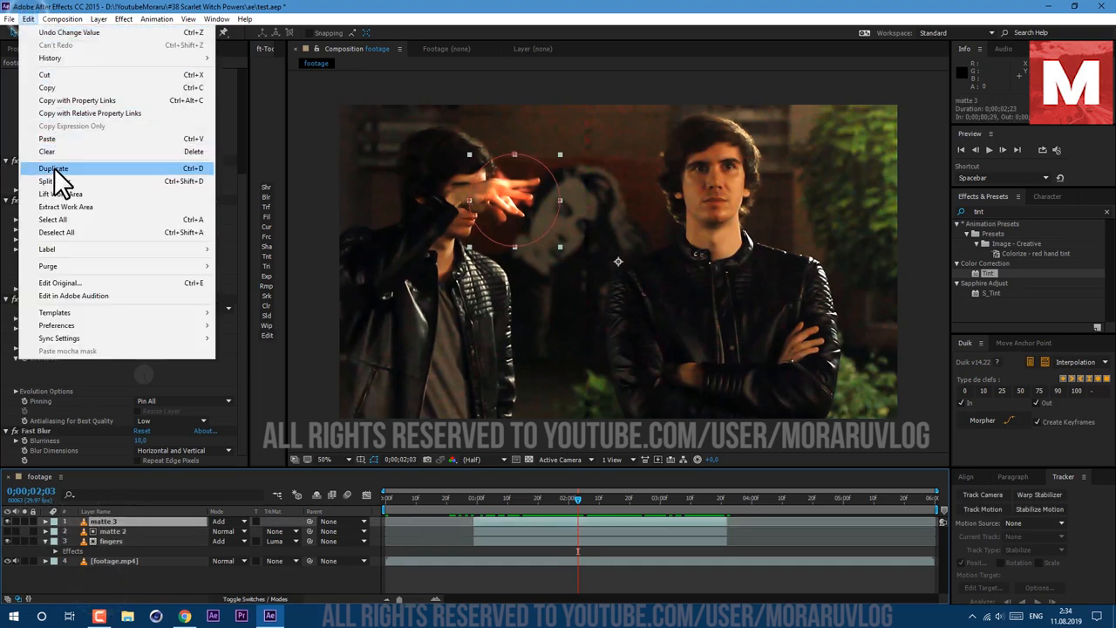
click(53, 167)
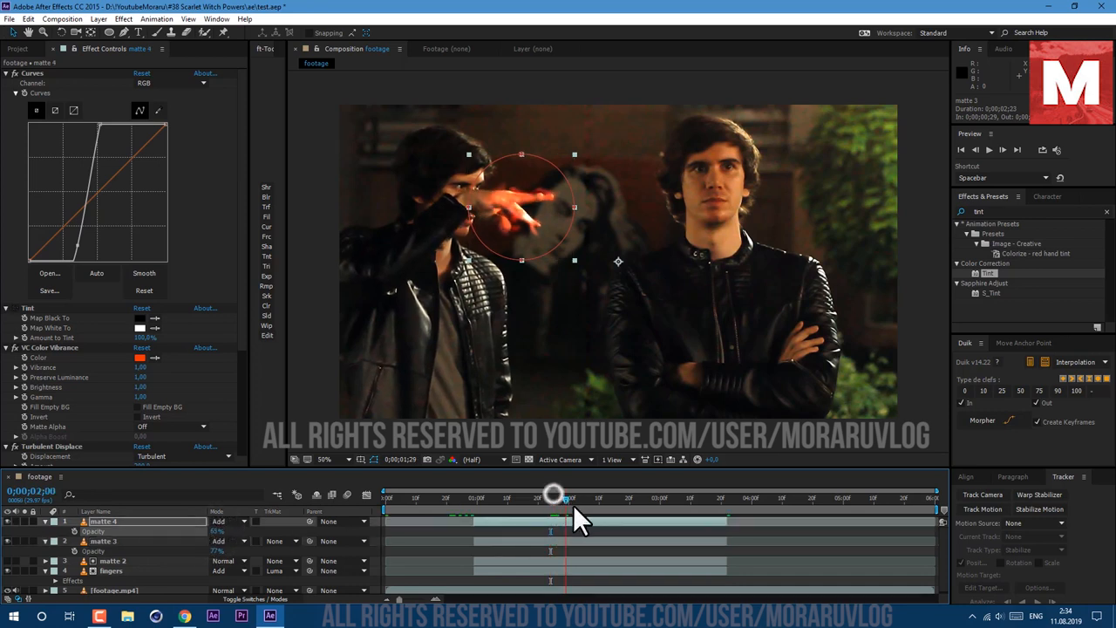
drag(553, 497, 645, 498)
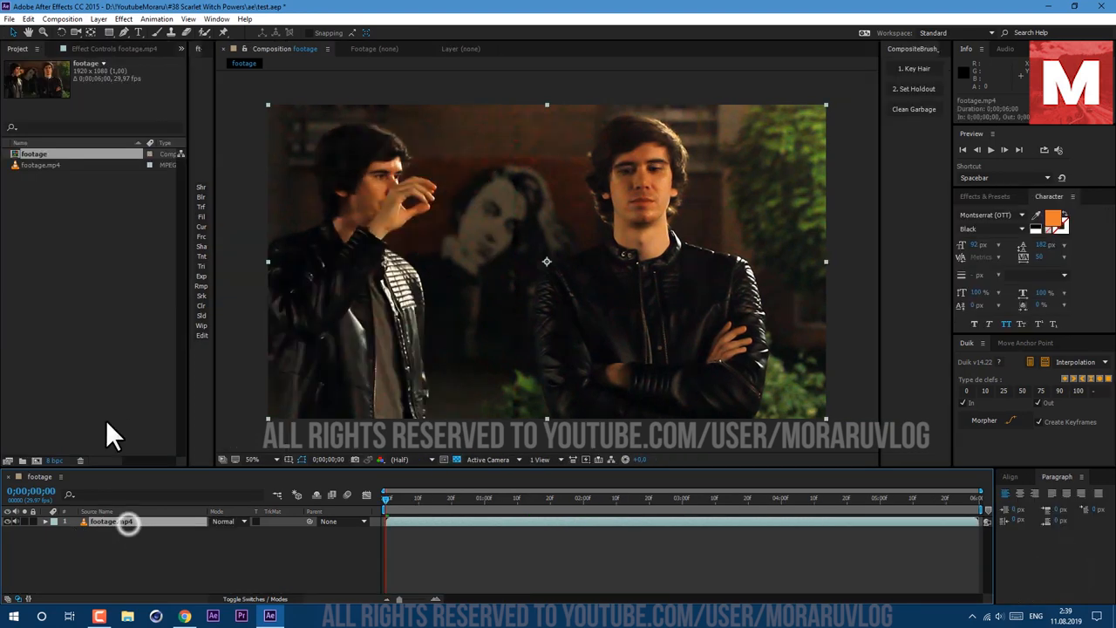
Step: Duplicate footage.mp4 as 'eyes' and draw an elliptical mask around the eye
click(30, 18)
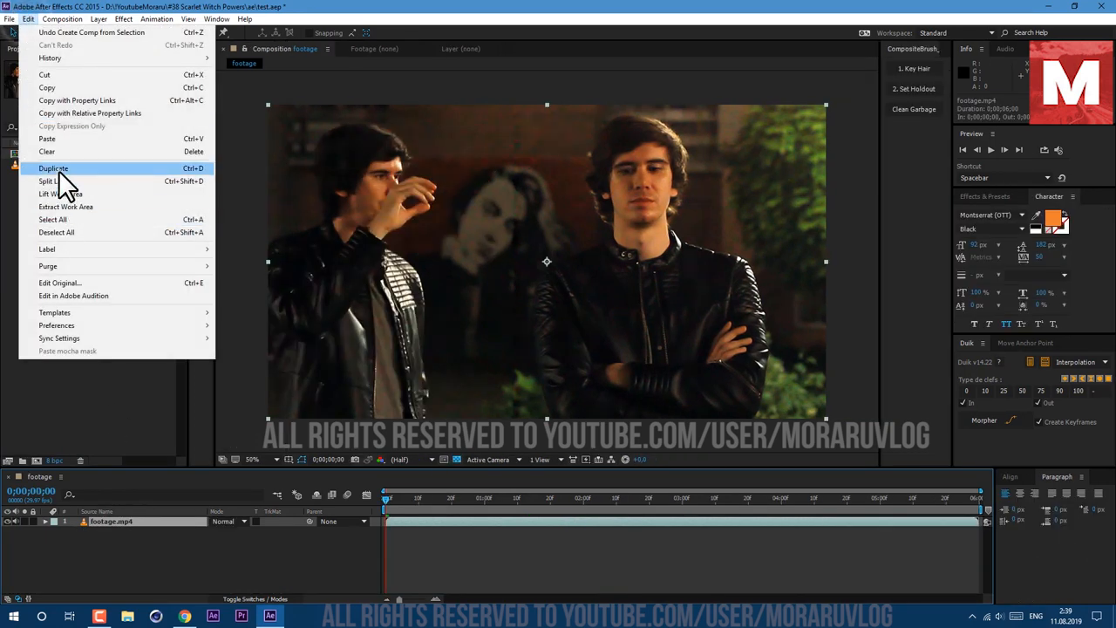
click(55, 167)
text(eyes)
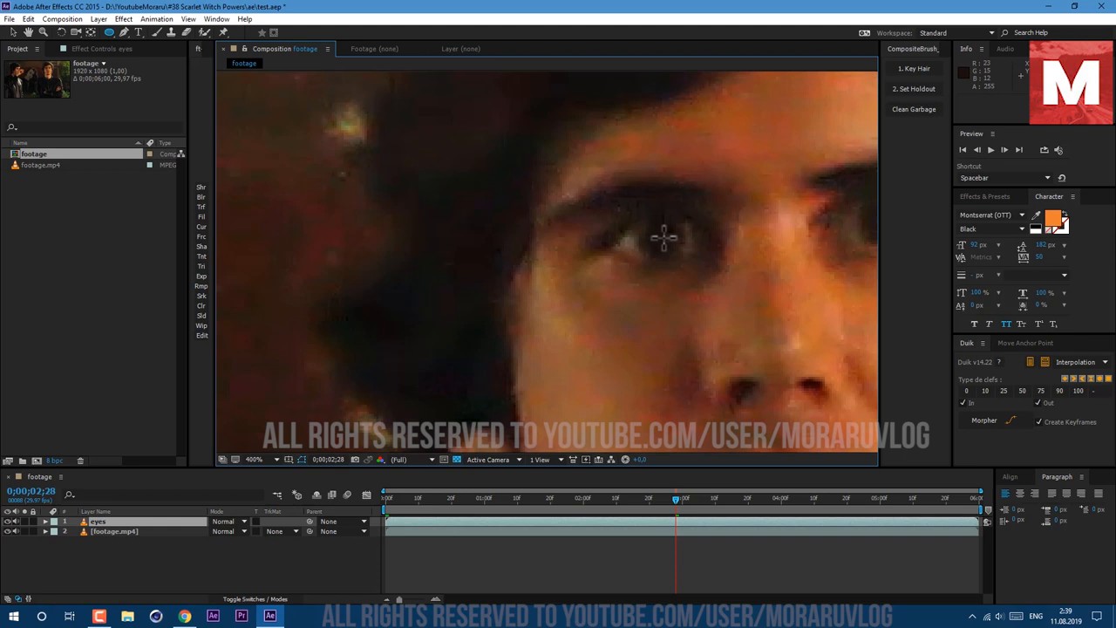
drag(643, 219, 684, 258)
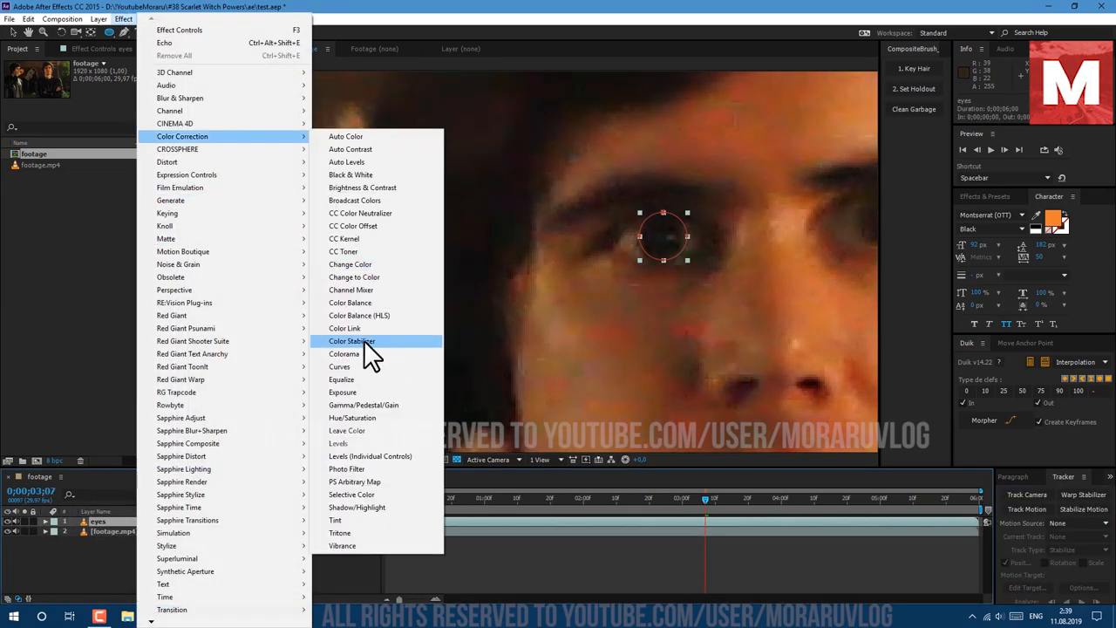
Step: Apply two Curves effects raising red so the masked eye glows
click(339, 366)
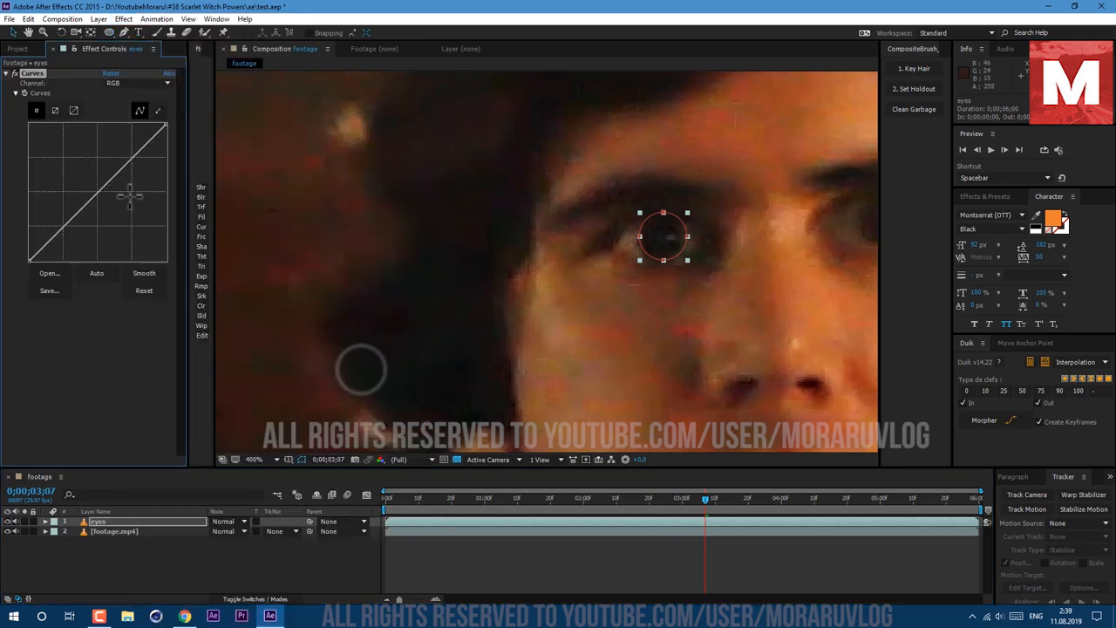
drag(131, 196, 65, 235)
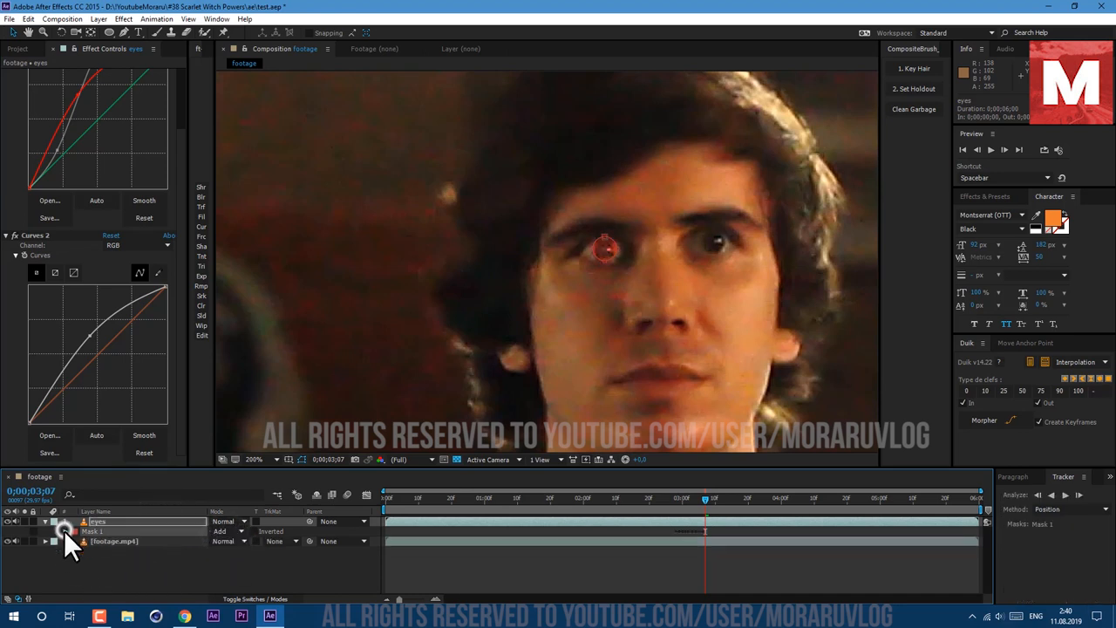
click(63, 532)
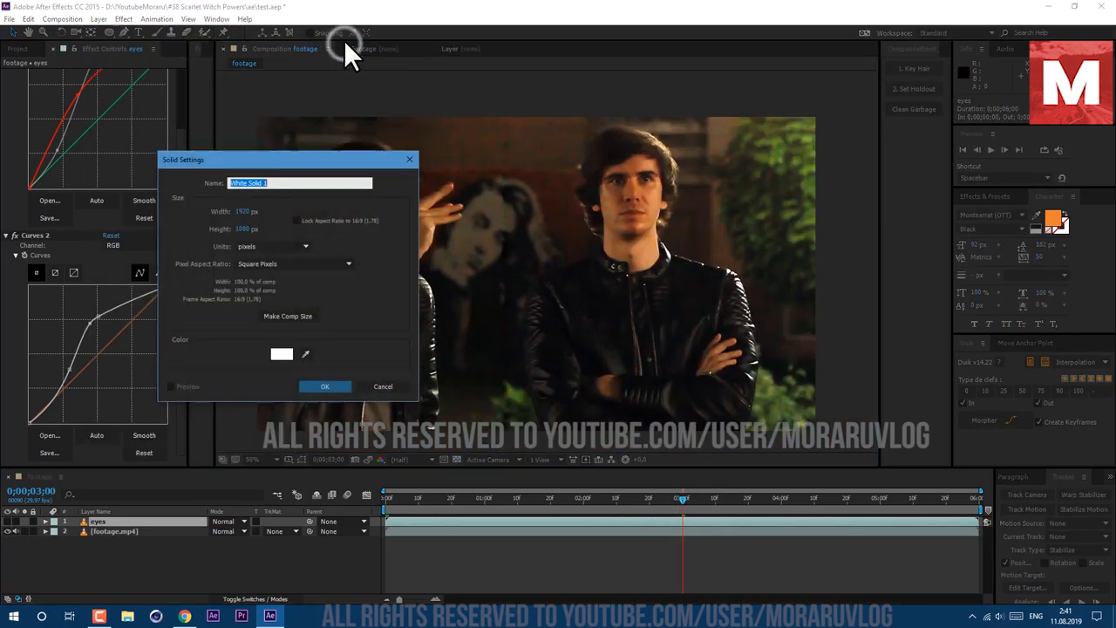
Step: Add a 'fractal' solid with inverted Dynamic Progressive Fractal Noise, Contrast 567, Brightness -91, time-driven Evolution
text(fractal)
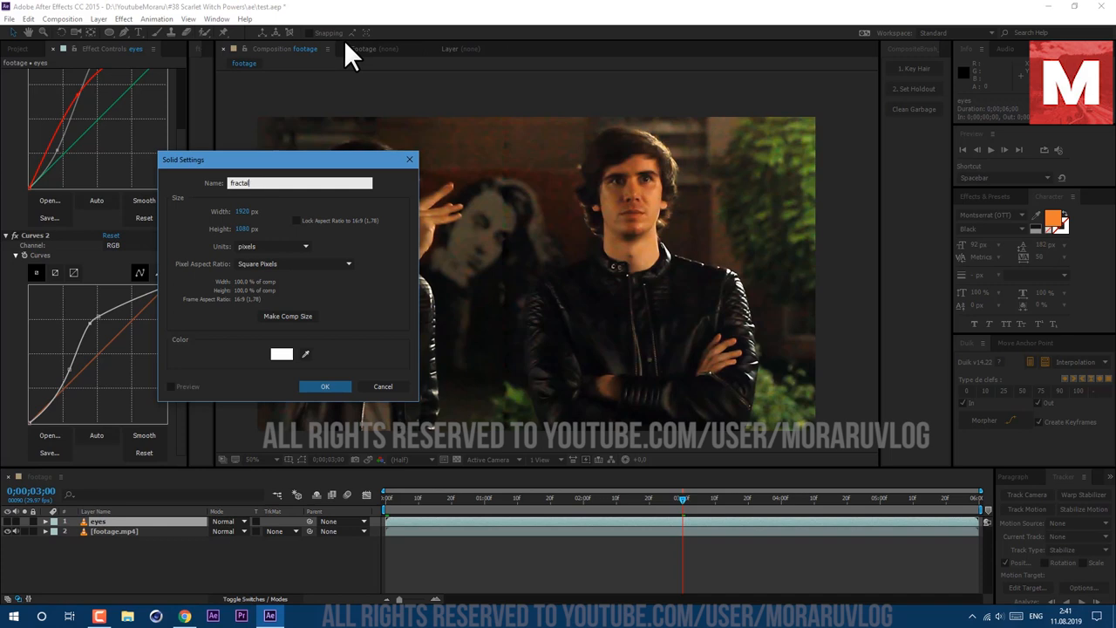
click(325, 386)
text(fract)
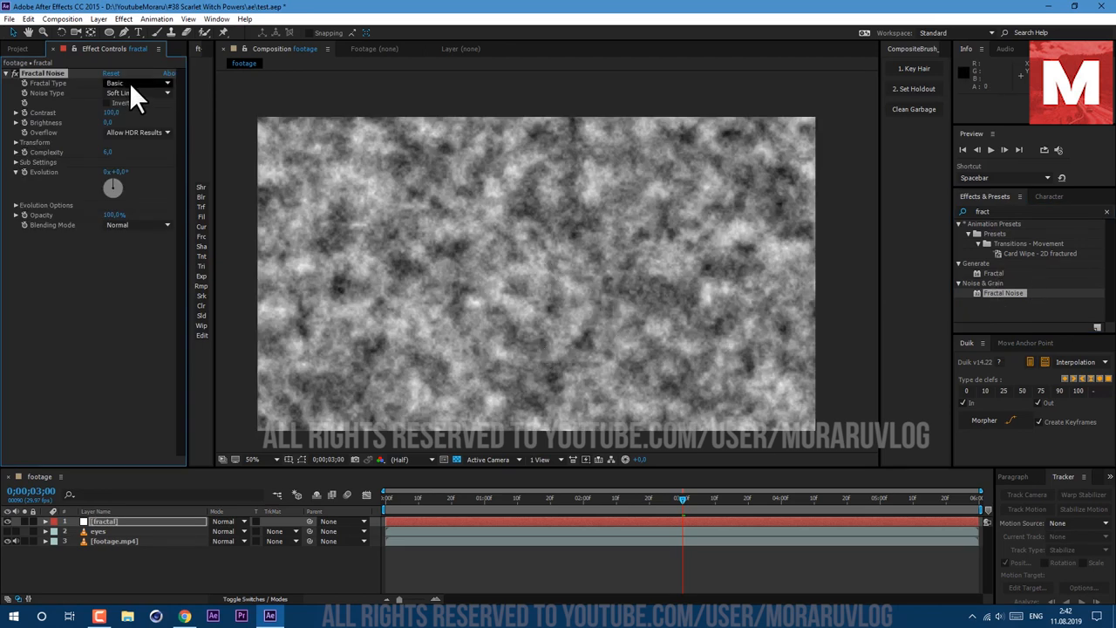
click(139, 82)
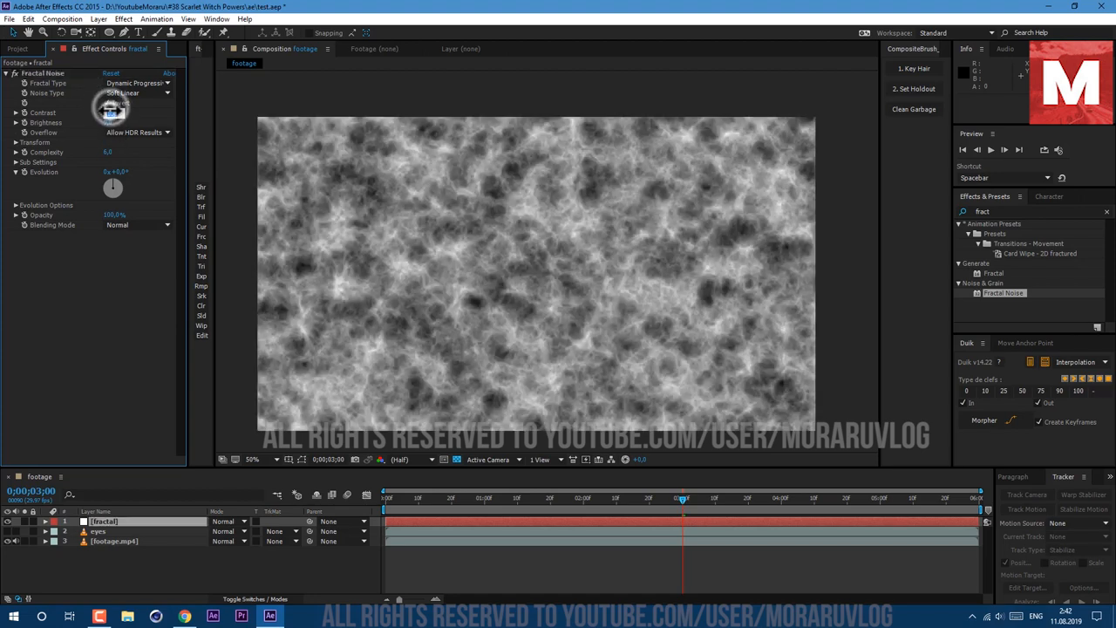
click(105, 103)
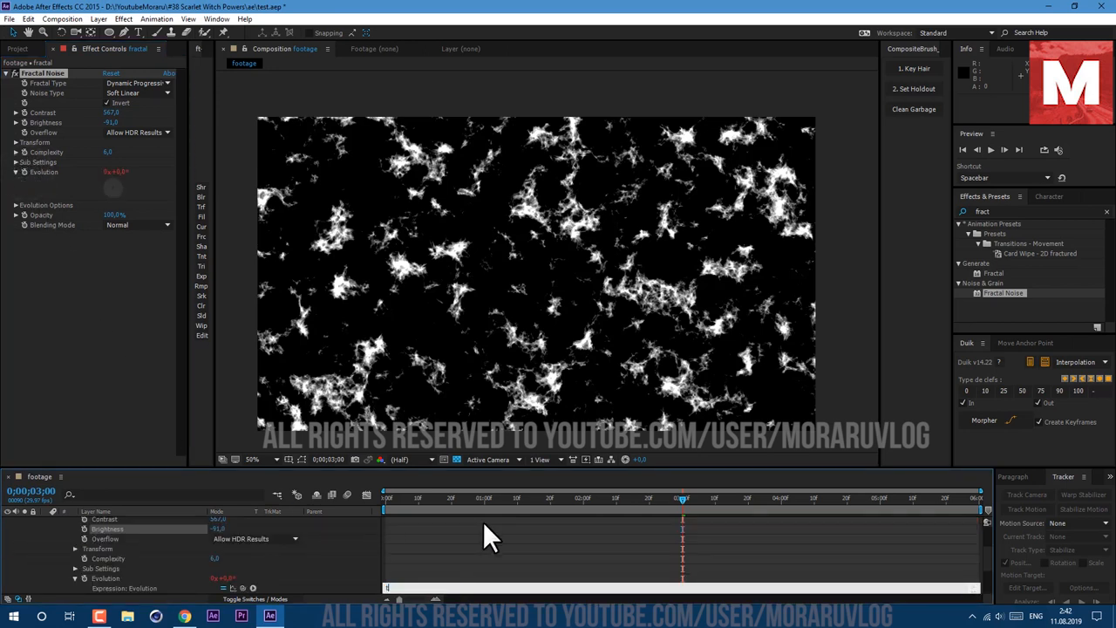
text(time*250)
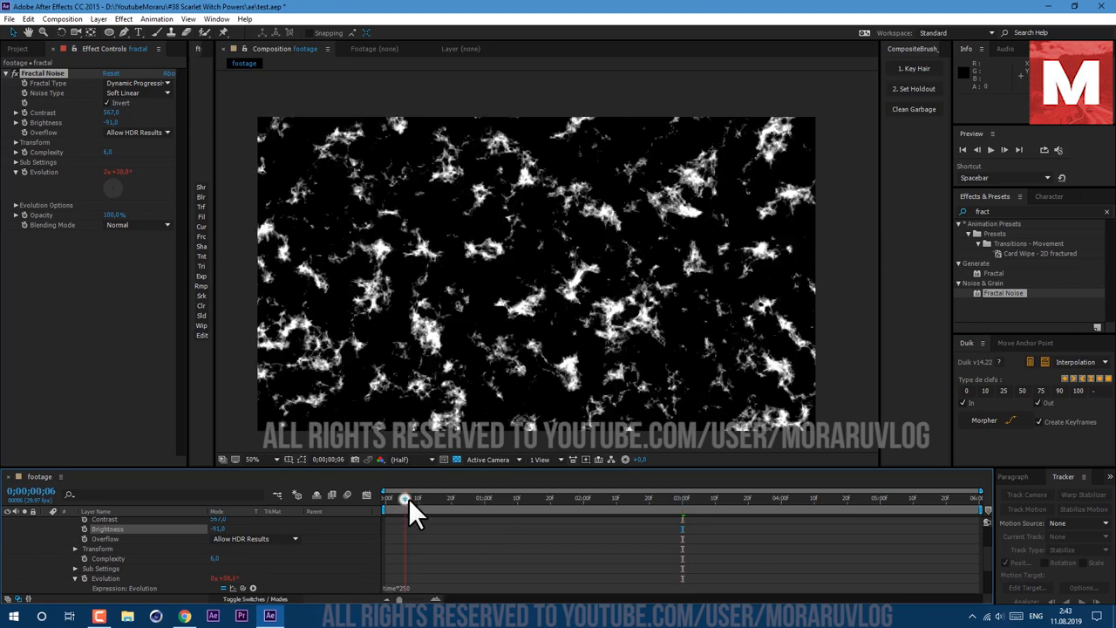
drag(404, 498, 465, 498)
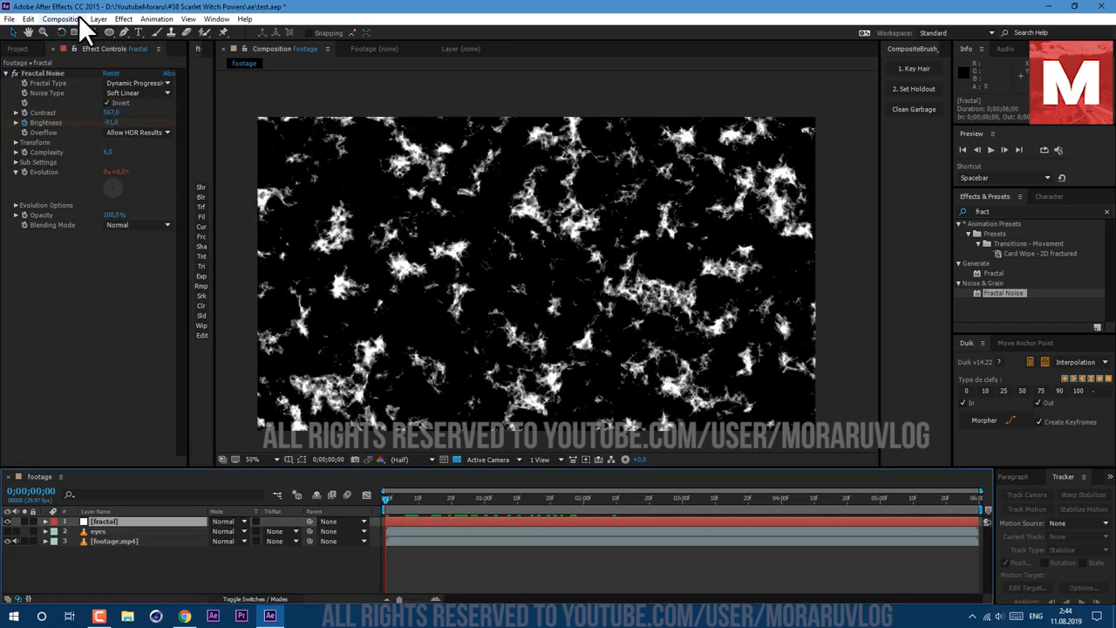
Step: Add Spiky Roughen Edges, darken the noise, keyframe mask path and evolution, then scrub
click(105, 33)
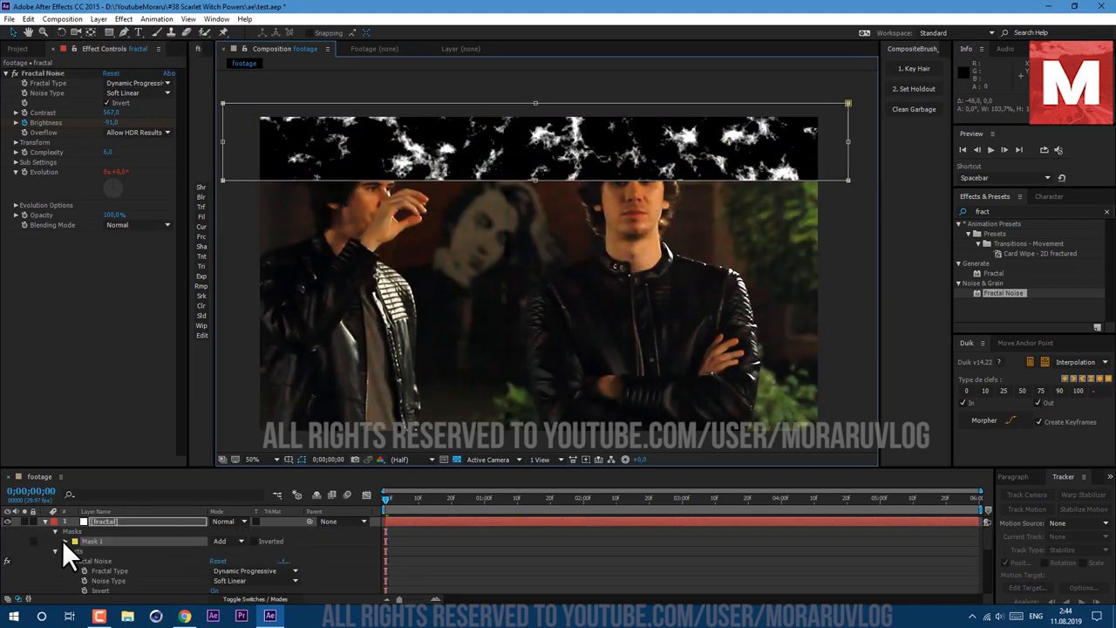
click(66, 542)
text(rough)
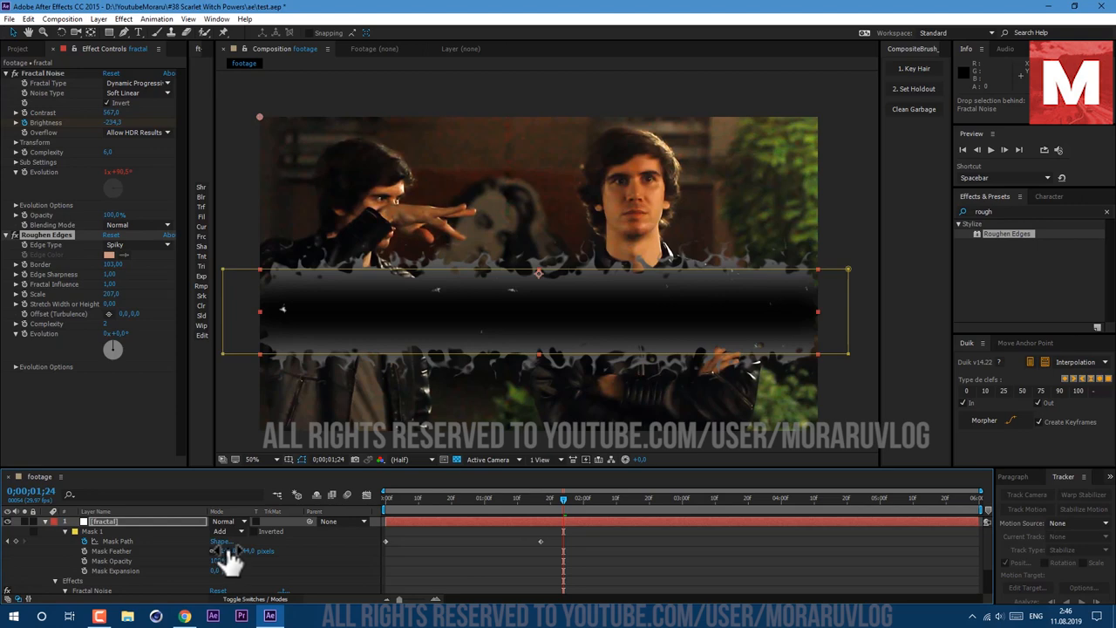
click(471, 498)
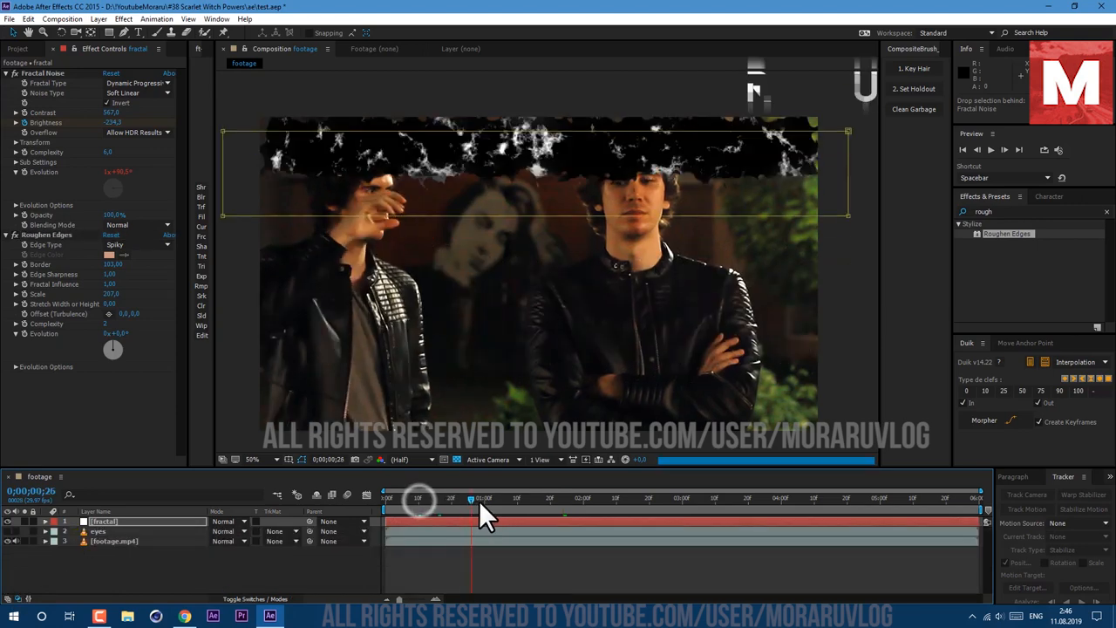
drag(471, 499, 600, 498)
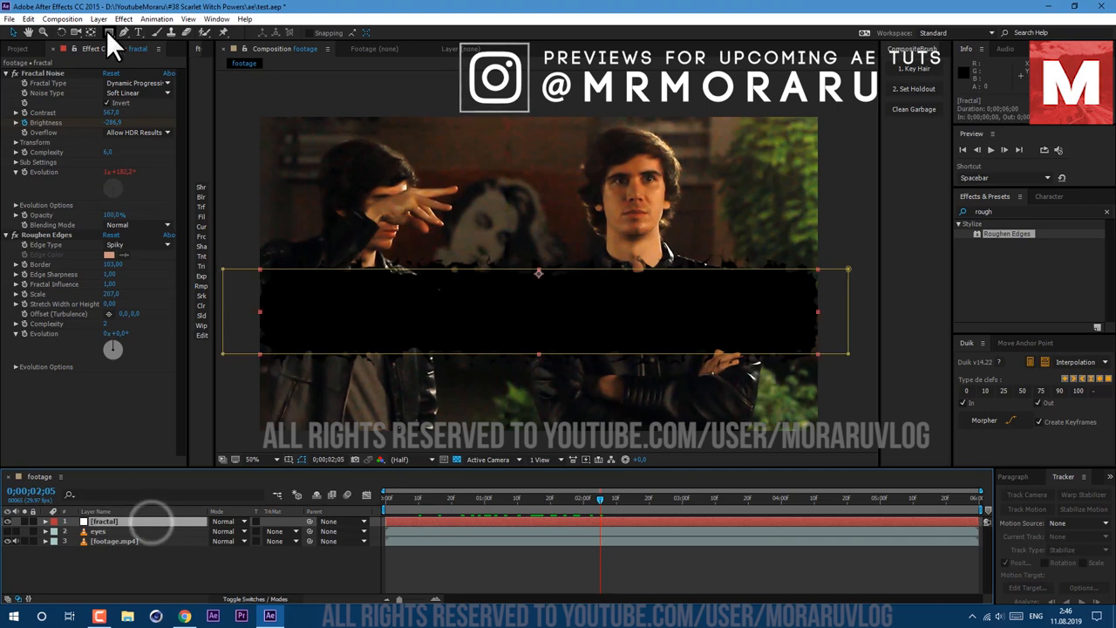
Step: Pre-compose the fractal strip into 'map', moving all attributes into the new composition
click(96, 24)
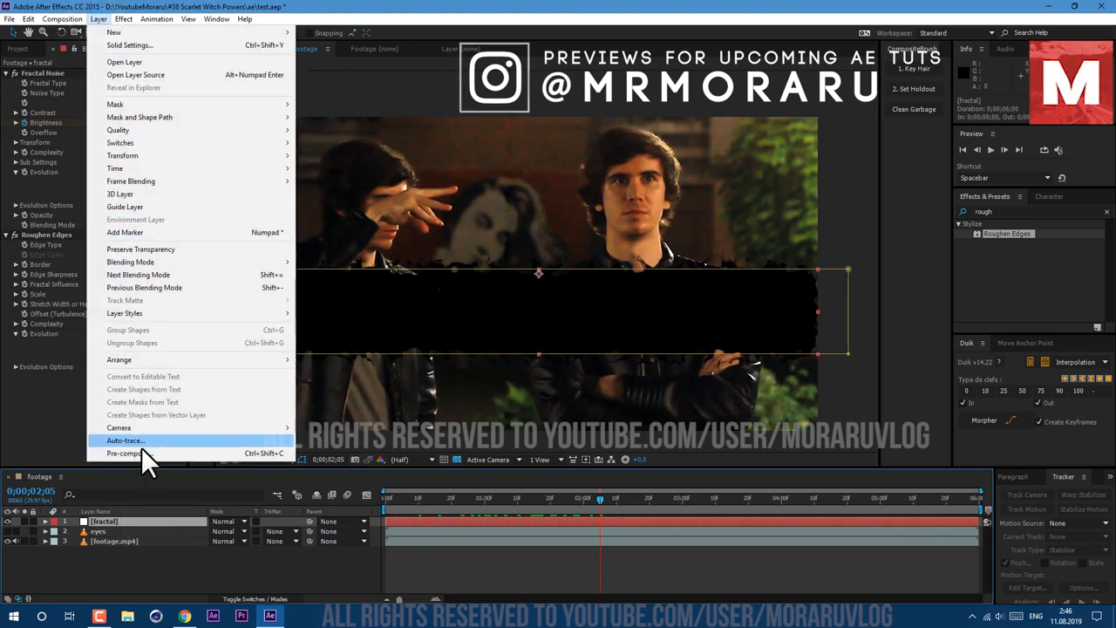
click(122, 452)
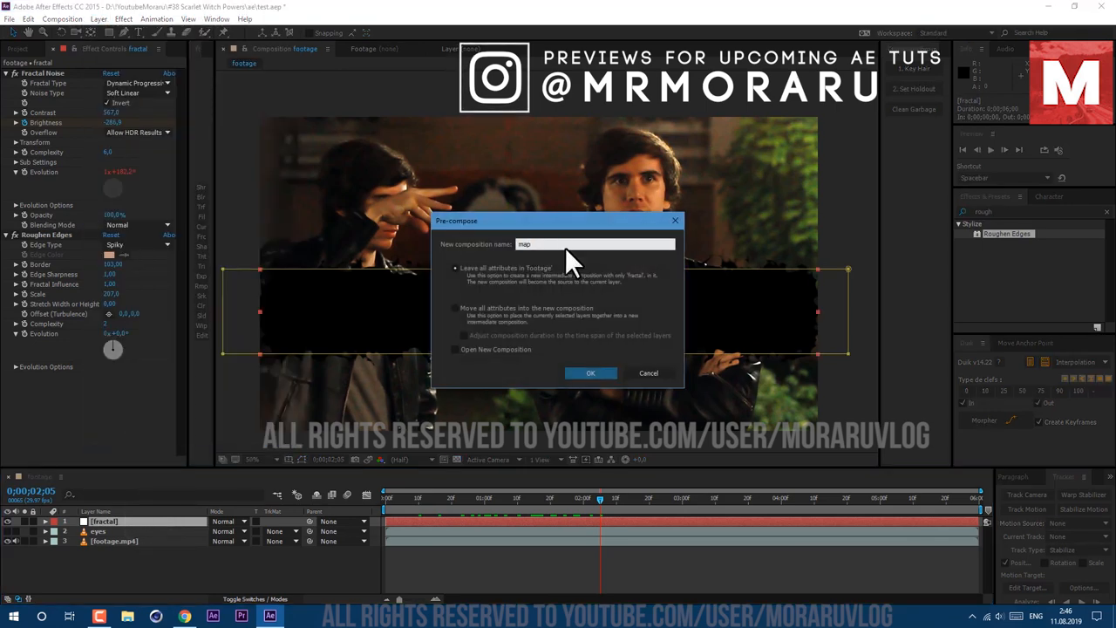
click(456, 308)
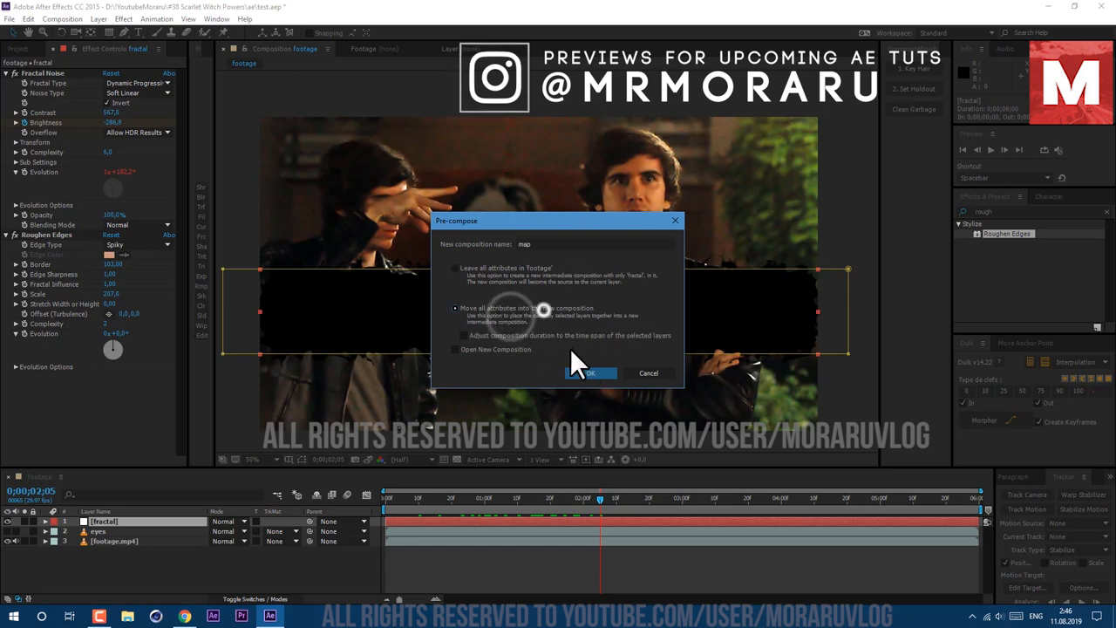
click(590, 373)
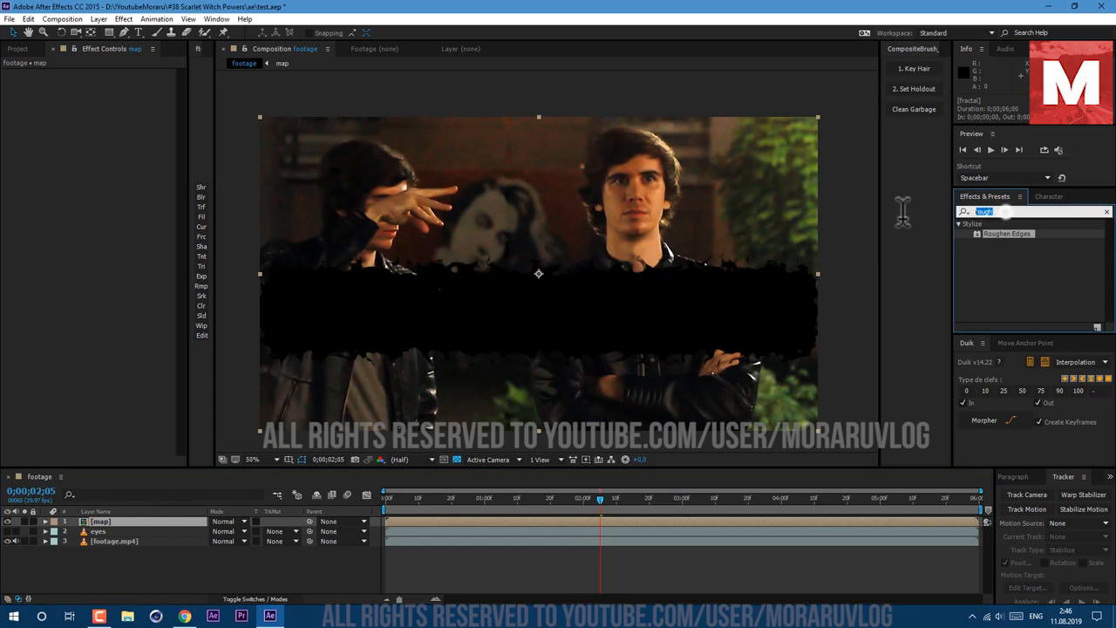
Step: Apply Polar Coordinates as Rect to Polar at 100%, then add CC Vector Blur
text(polar)
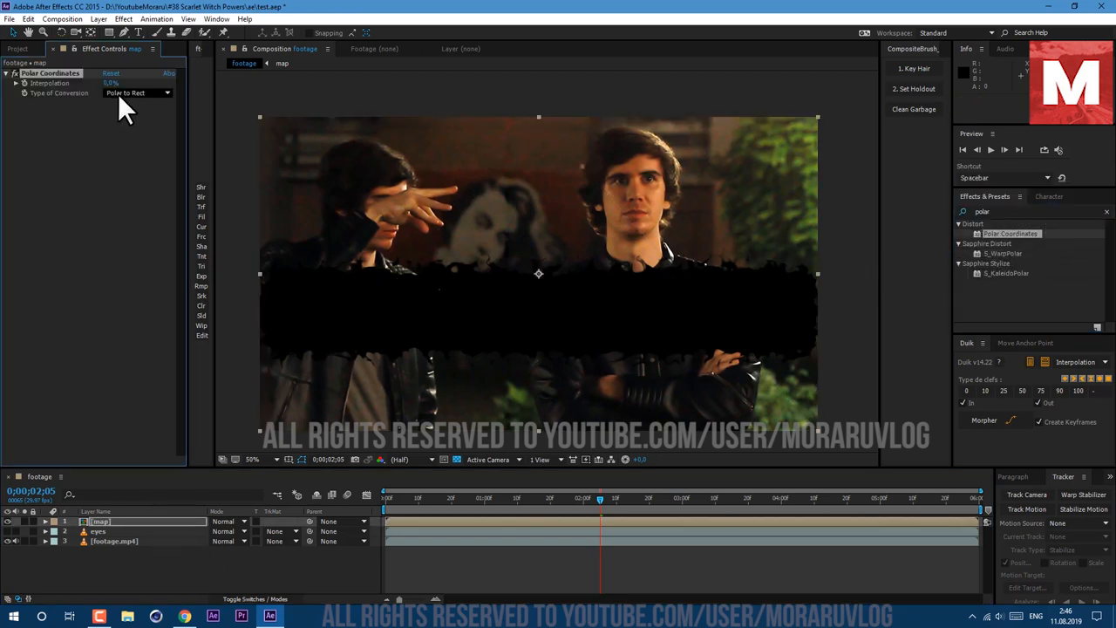
click(140, 93)
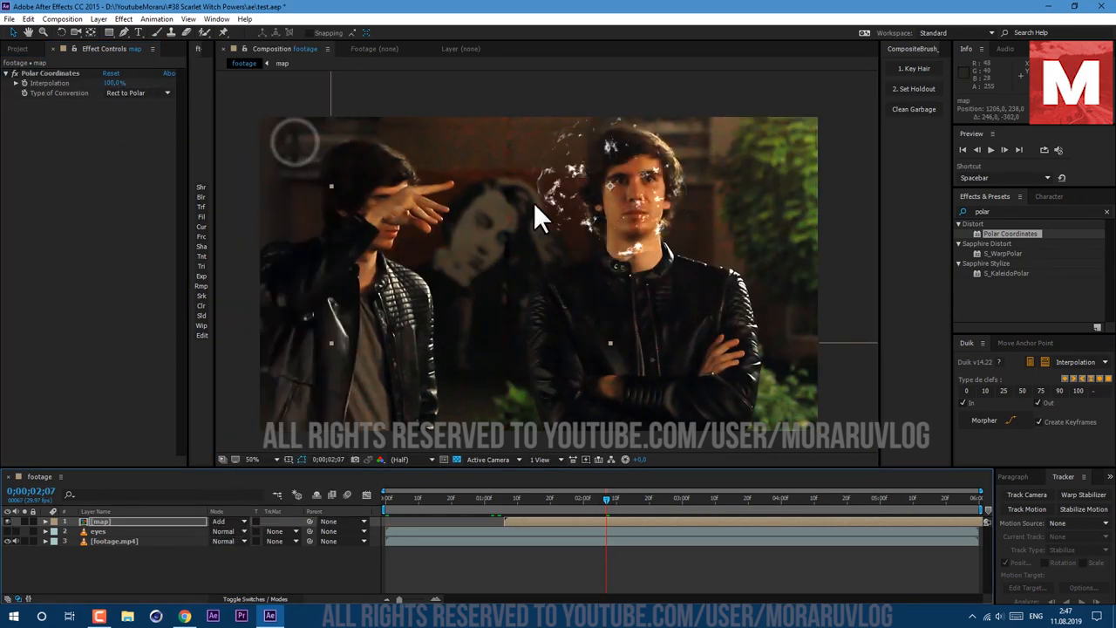
text(vect)
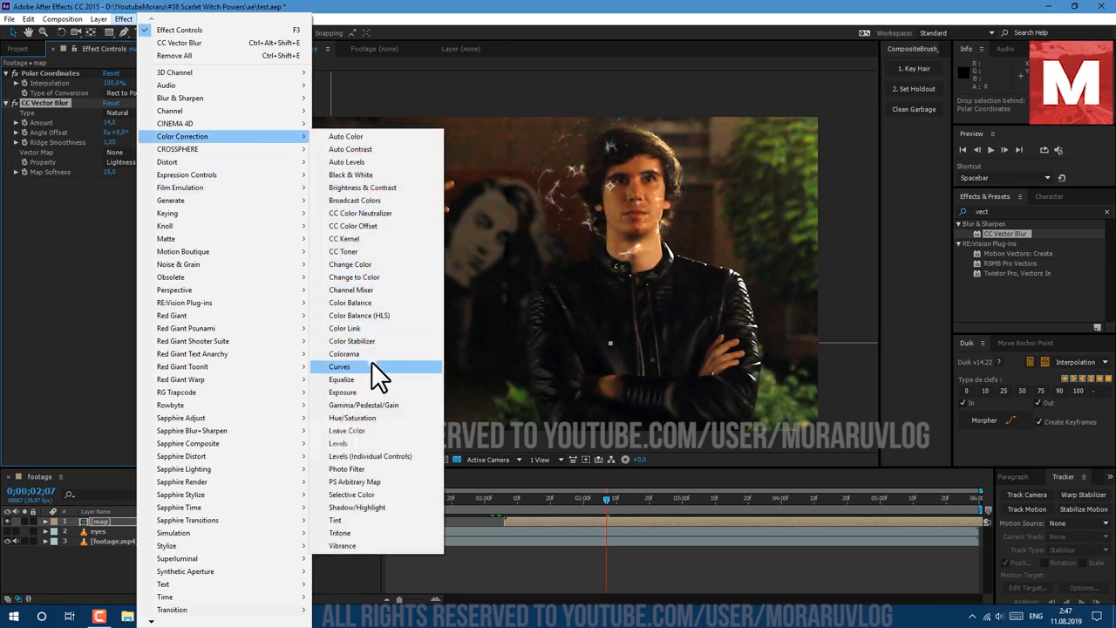
Step: Give map Curves, red VC Color Vibrance and sized Turbulent Displace, and keyframe its Scale
click(338, 366)
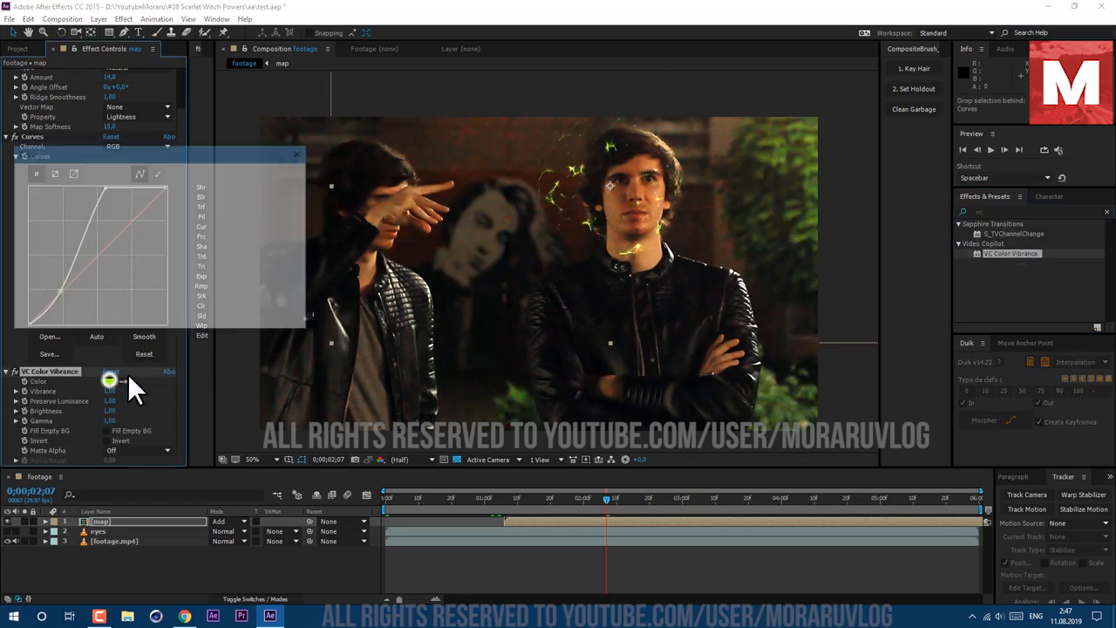
click(110, 381)
text(turb)
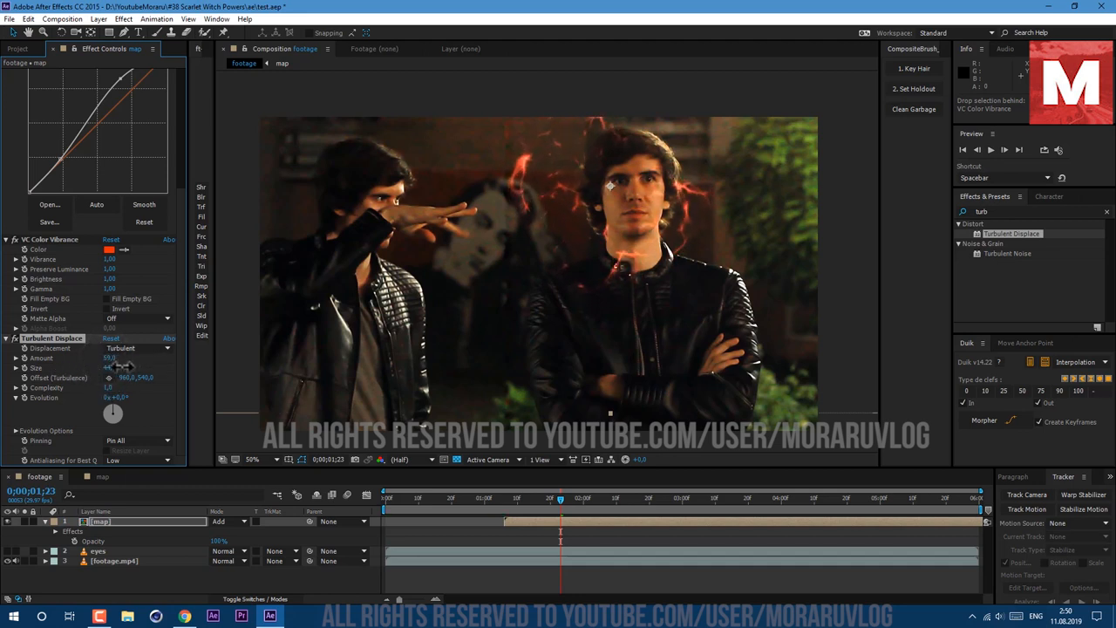
click(595, 495)
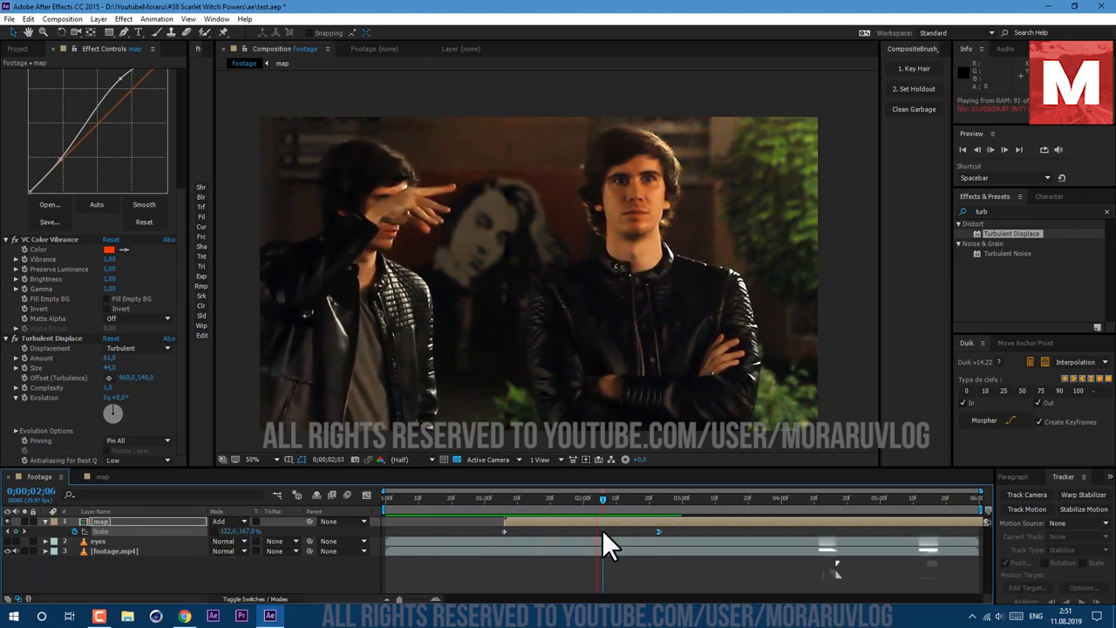
Step: Duplicate the map layer and pre-compose the copy into a composition named 'shoot'
click(28, 18)
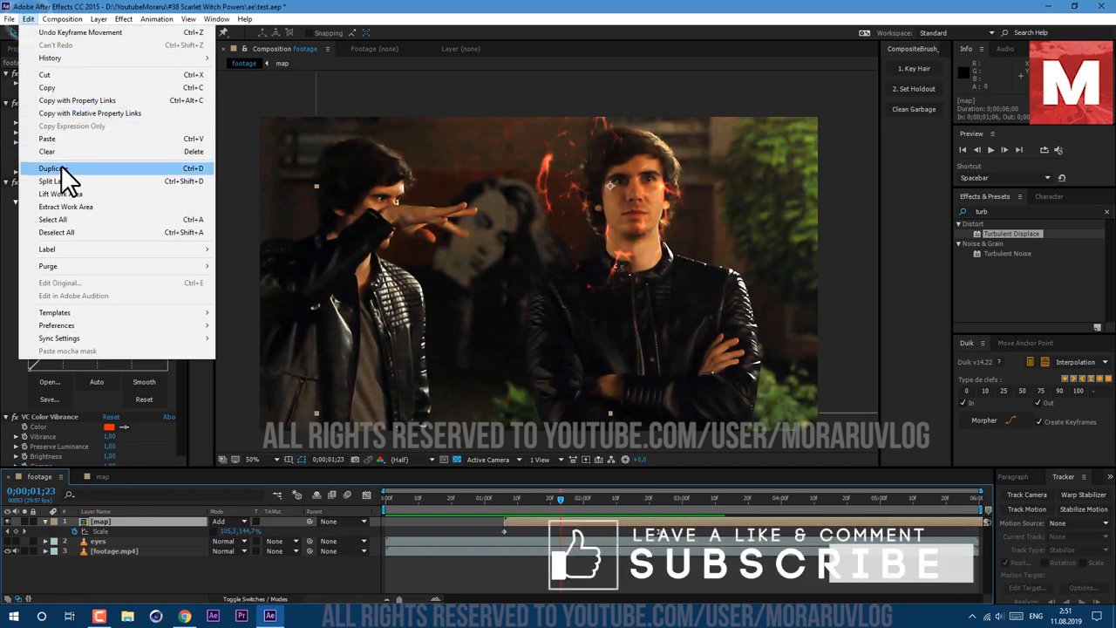
click(48, 167)
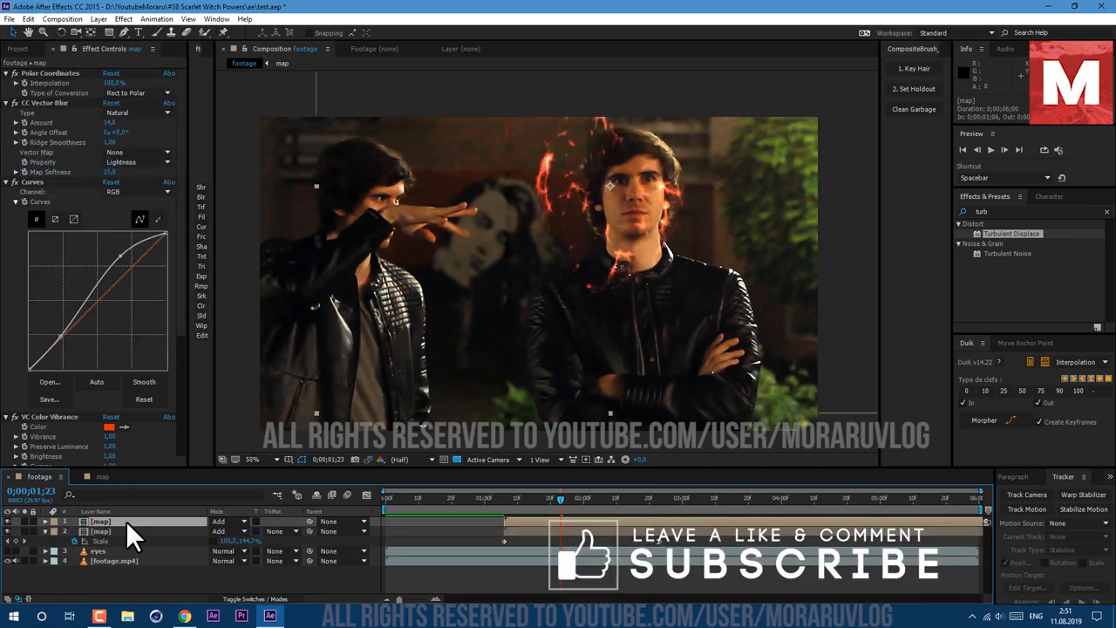
click(96, 21)
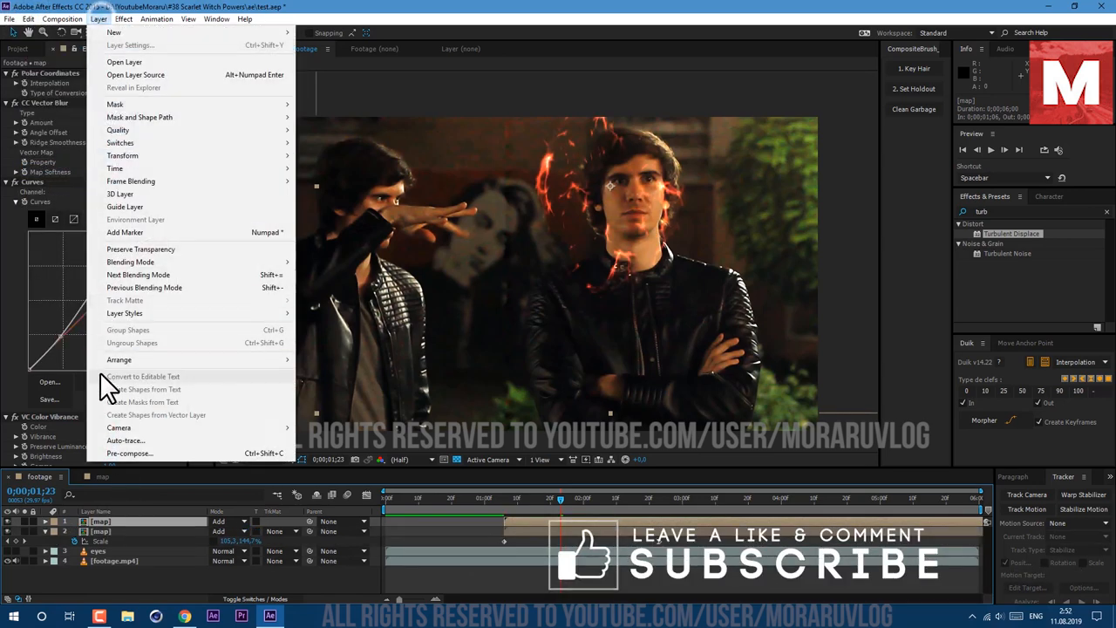
click(129, 453)
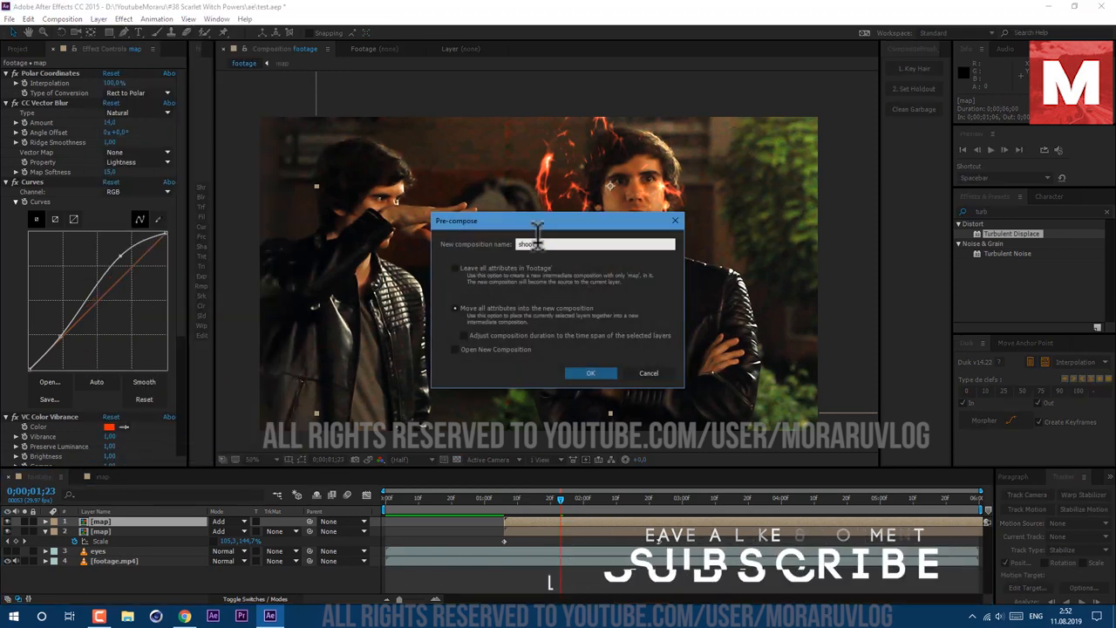
click(590, 373)
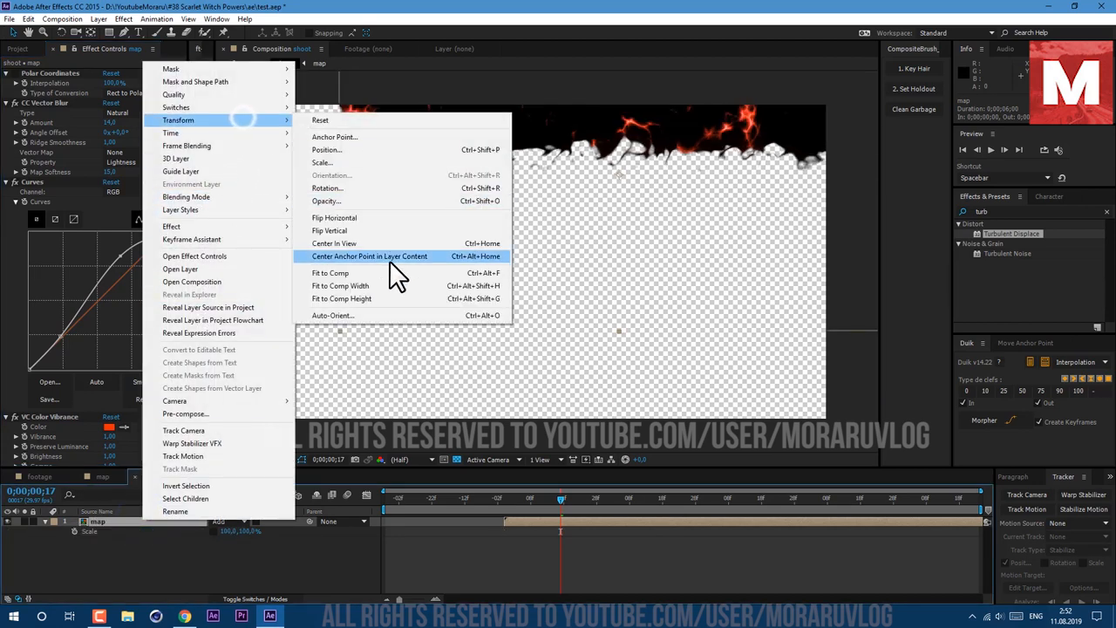
click(369, 255)
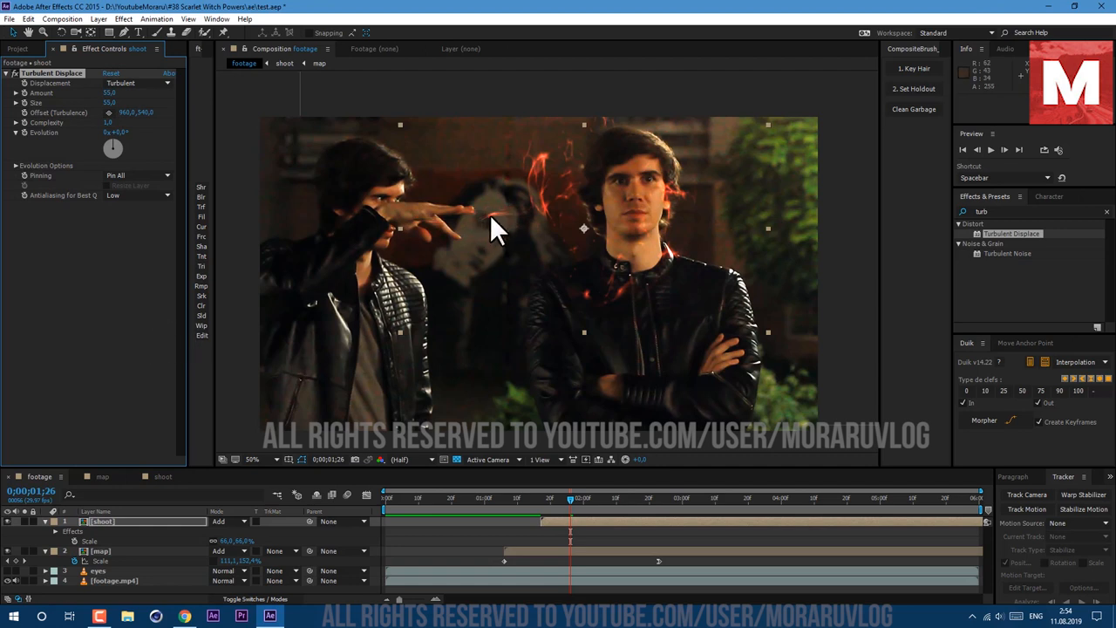
Step: Squash shoot to 66 × 49.7% with Fast Blur, then scrub around one second
click(579, 507)
text(fast)
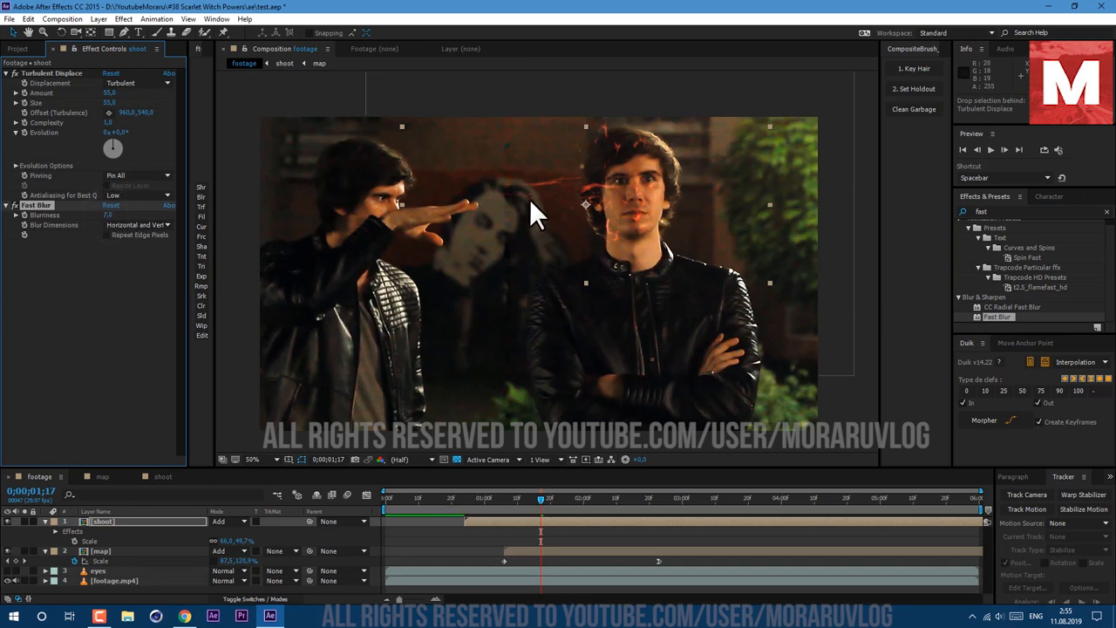
drag(540, 498, 494, 498)
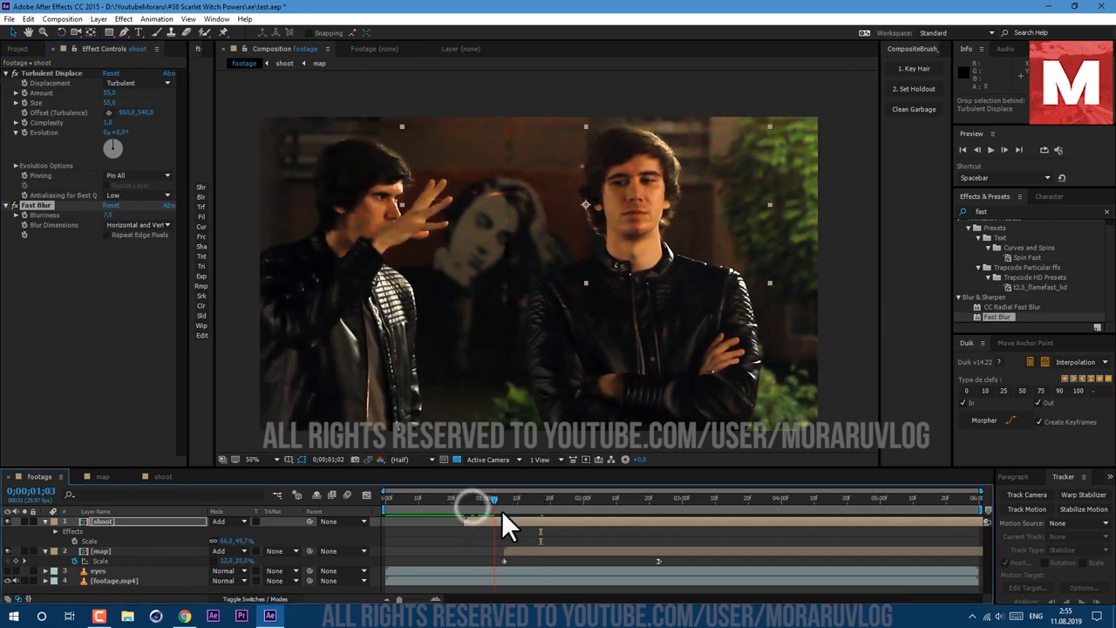